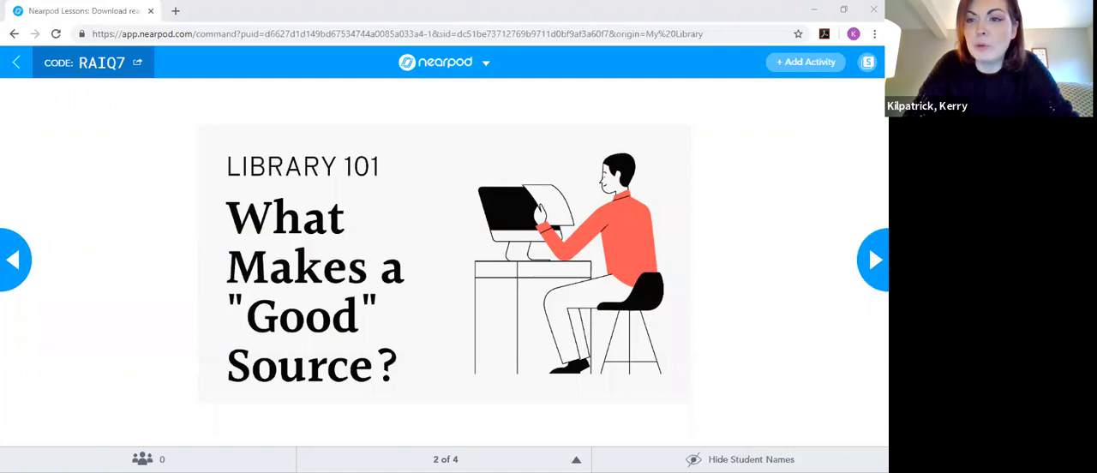
- Advance the live lesson to slide 3 of 4, Evaluating Sources
click(874, 261)
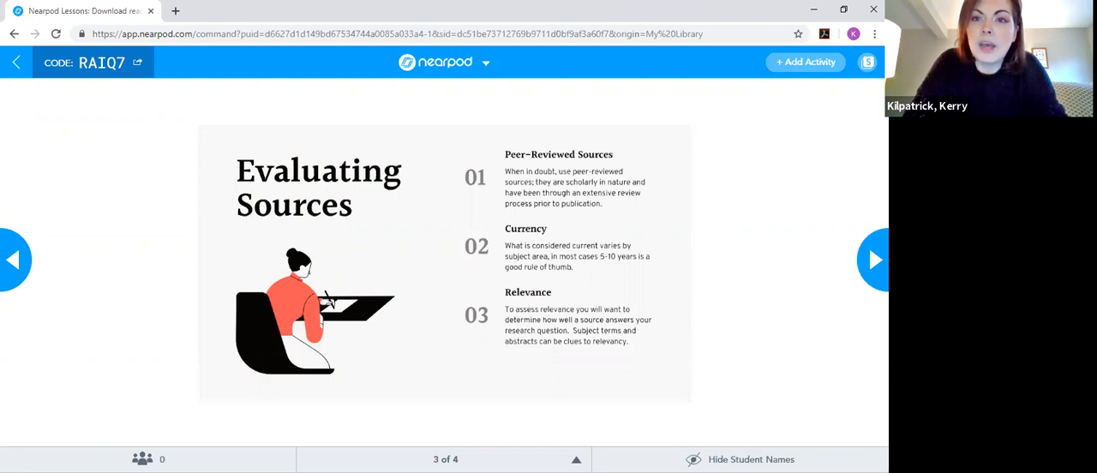
mouse_move(487, 106)
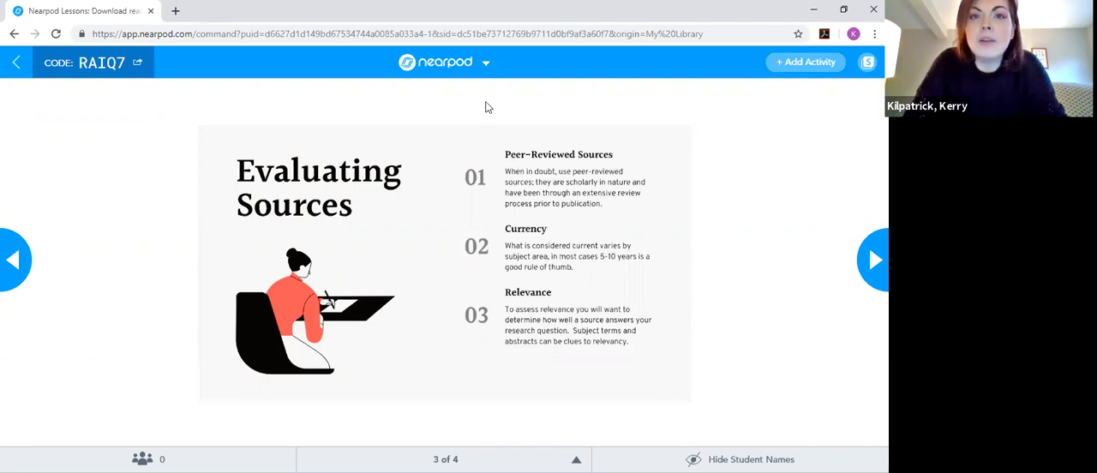
mouse_move(484, 85)
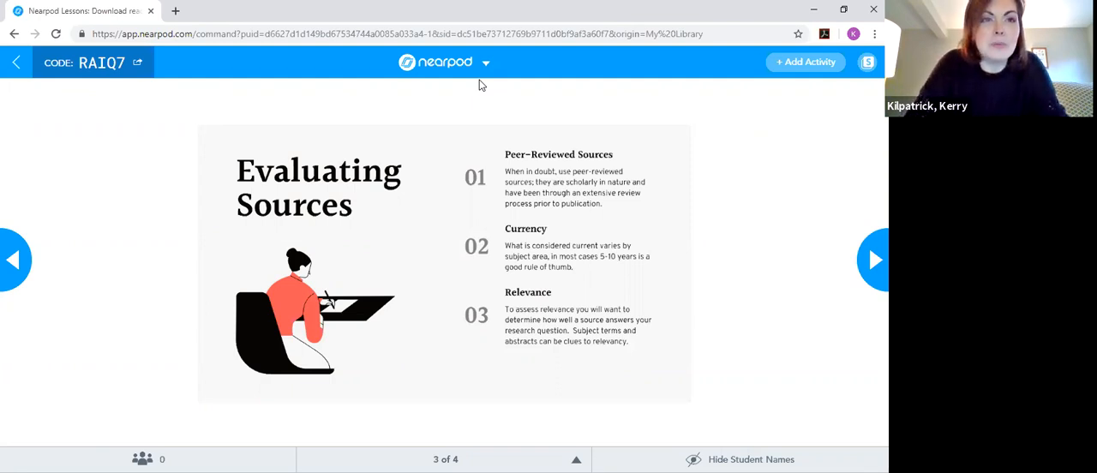
mouse_move(373, 65)
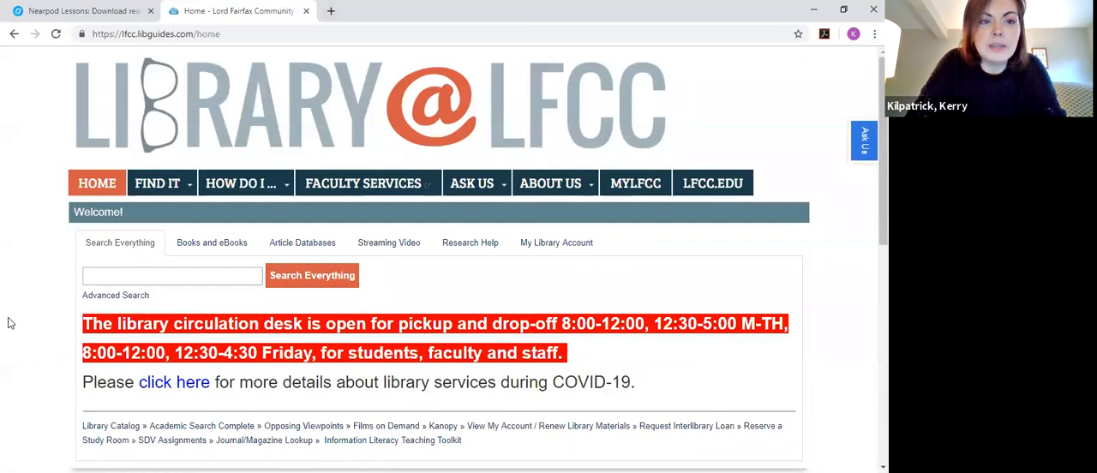
- Open the Academic Search Complete database from the library homepage quick links
scroll(down, 3)
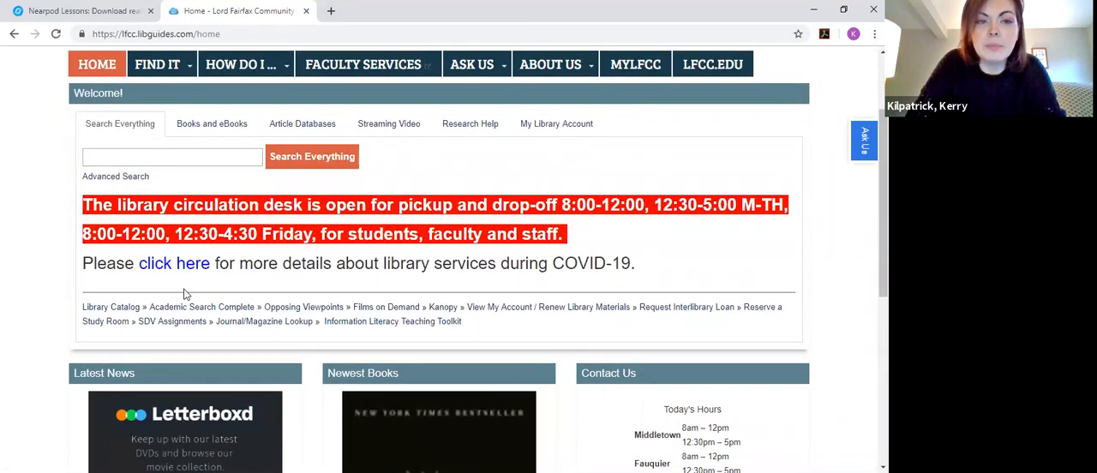
click(864, 139)
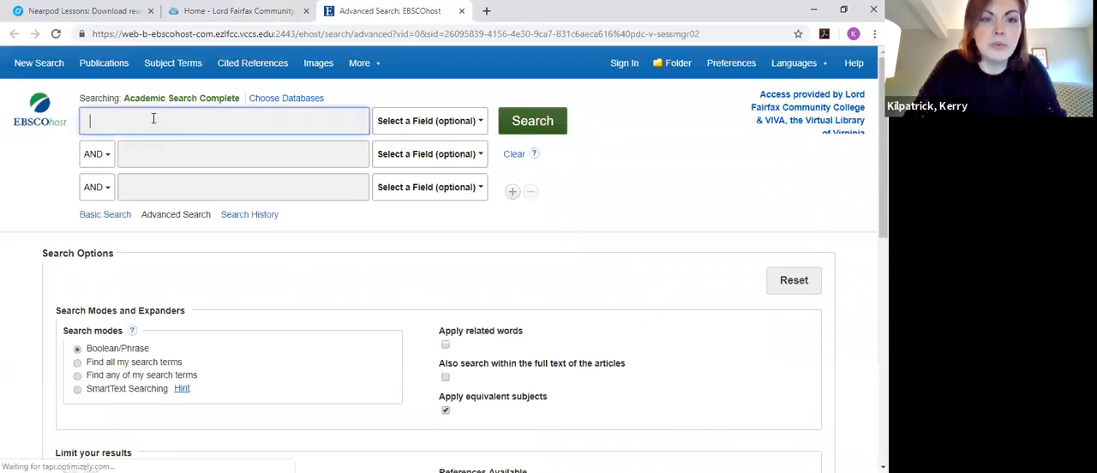
- Search for minimum wage AND increase AND hours, returning 307 results
text(minimu)
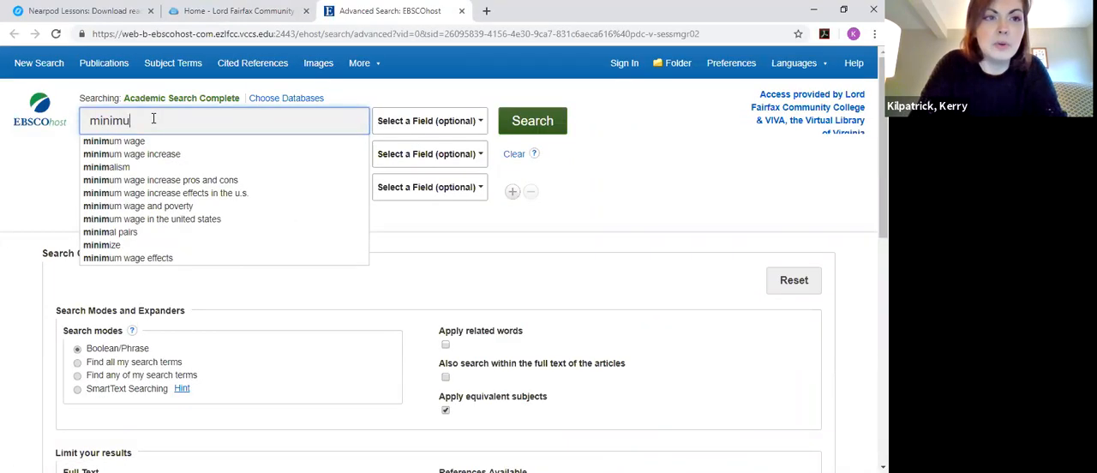
text(m wage)
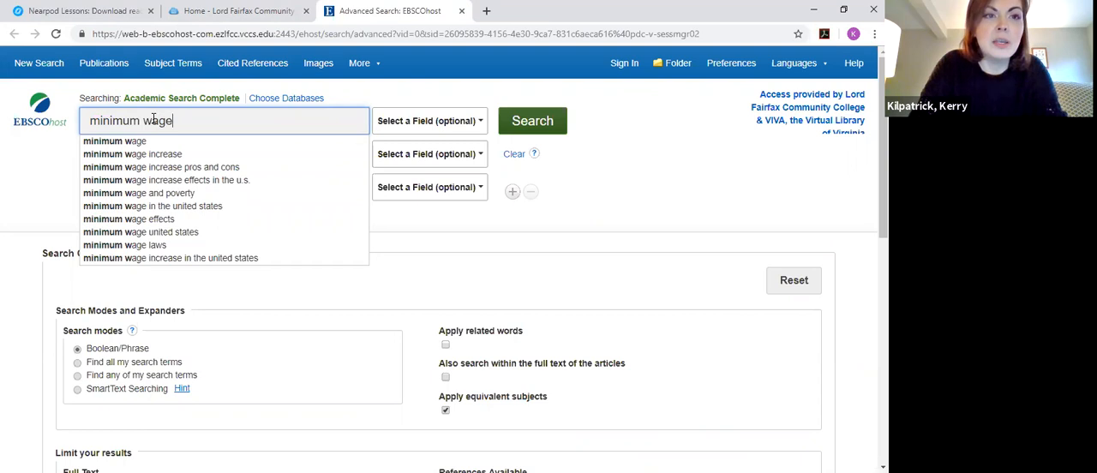
text(increase)
click(244, 187)
text(hours)
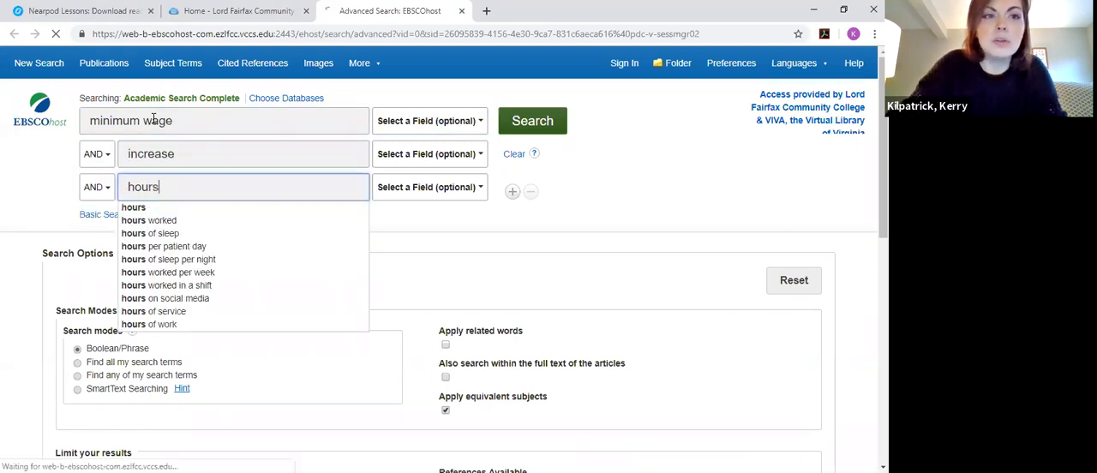
click(532, 120)
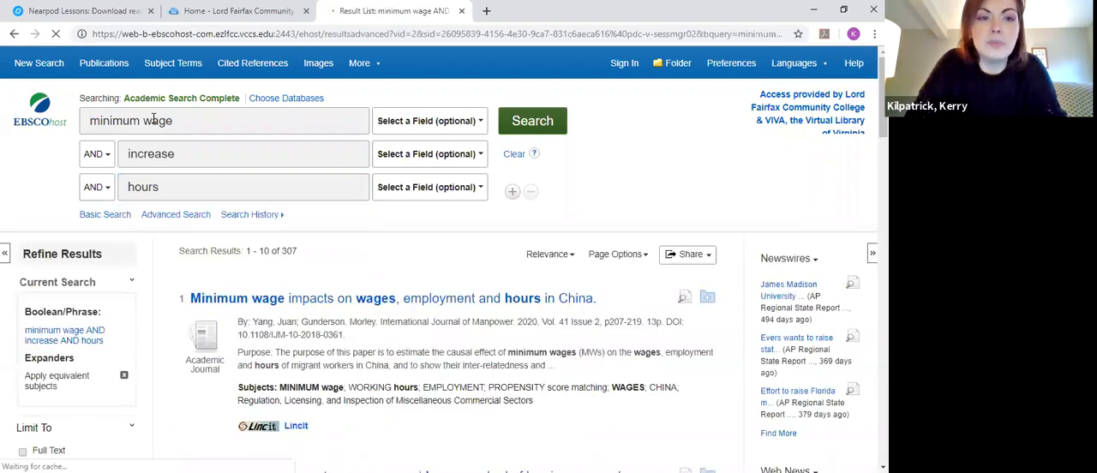
- Scroll through the result list of journal articles and periodicals and back up
scroll(down, 3)
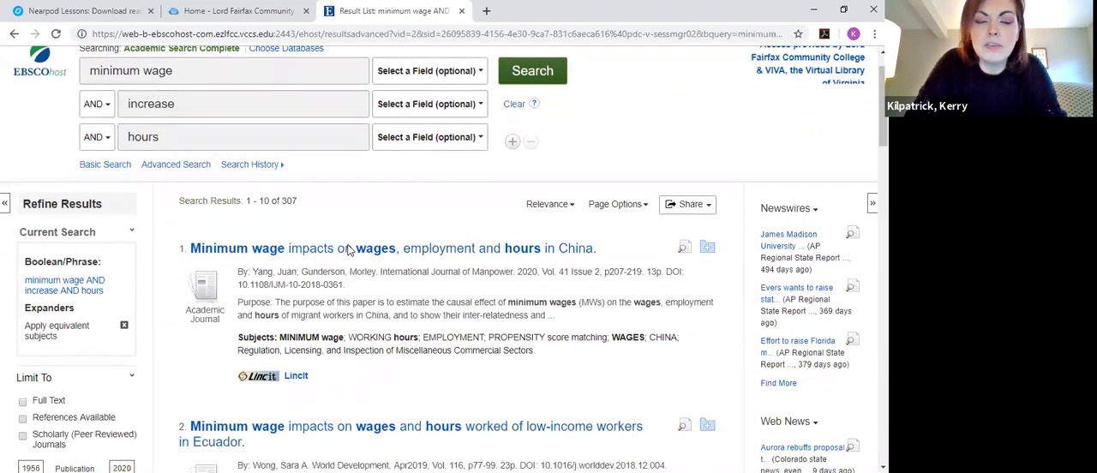
scroll(down, 3)
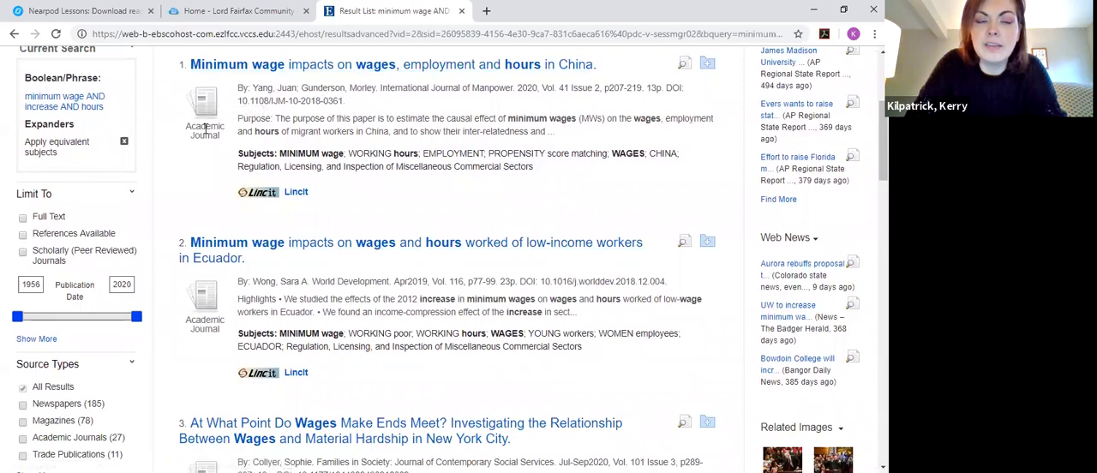
scroll(down, 3)
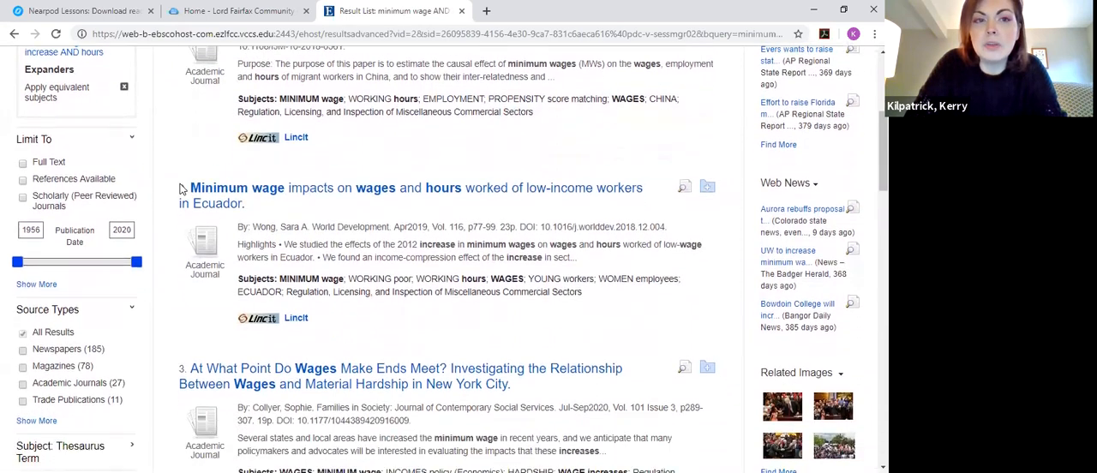
scroll(down, 3)
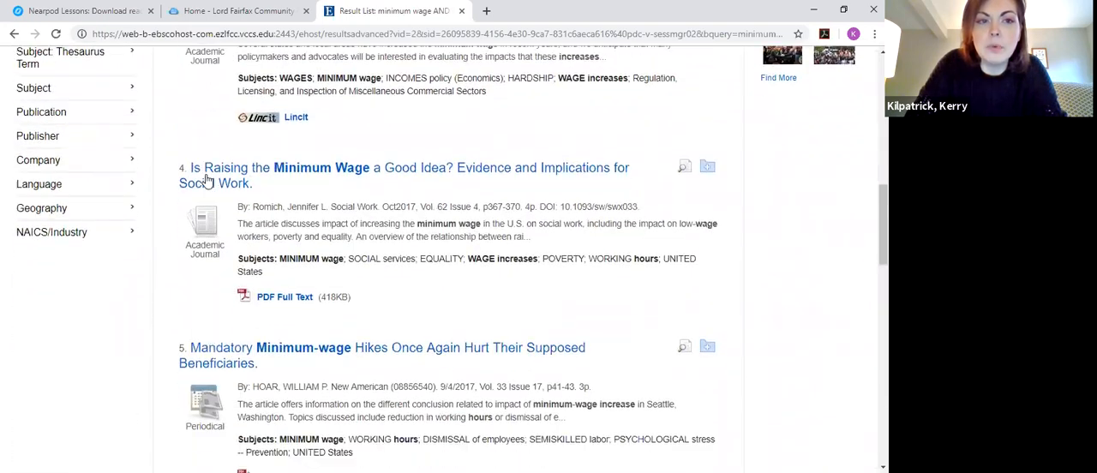
scroll(down, 3)
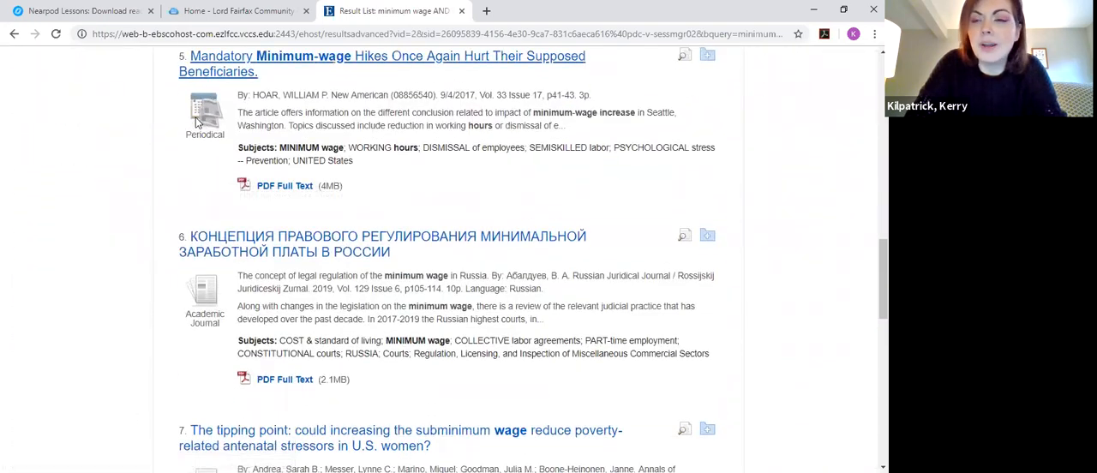
mouse_move(204, 112)
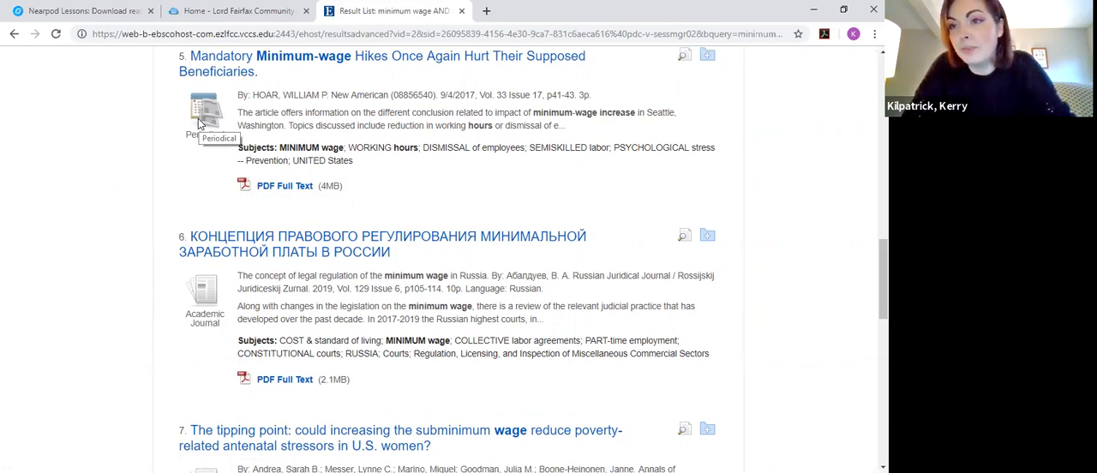
scroll(up, 3)
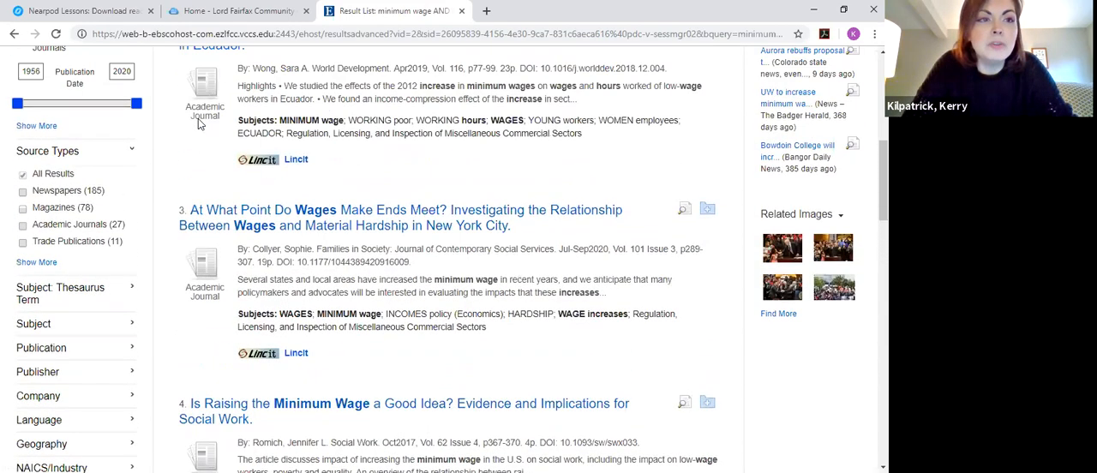
scroll(up, 3)
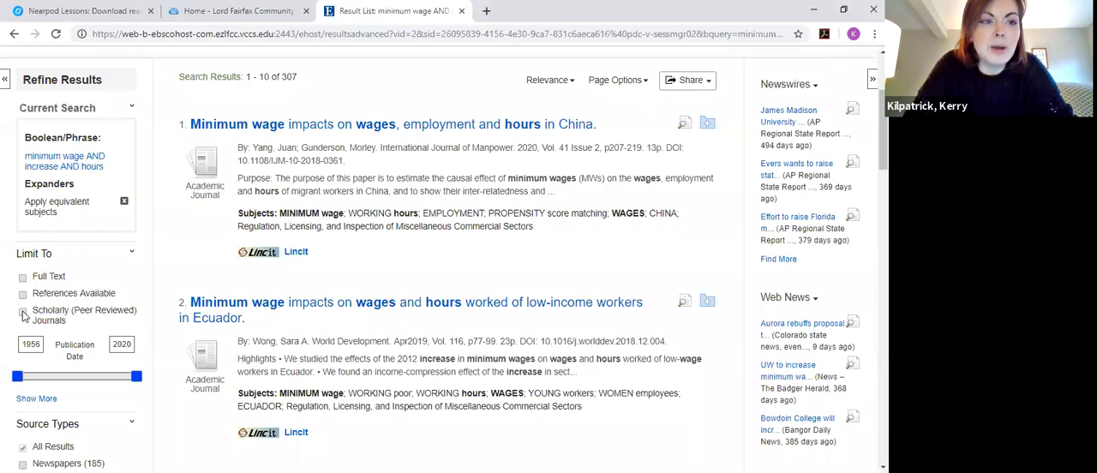
- Limit results to Scholarly (Peer Reviewed) Journals, cutting them to 27, then return to Nearpod
click(23, 310)
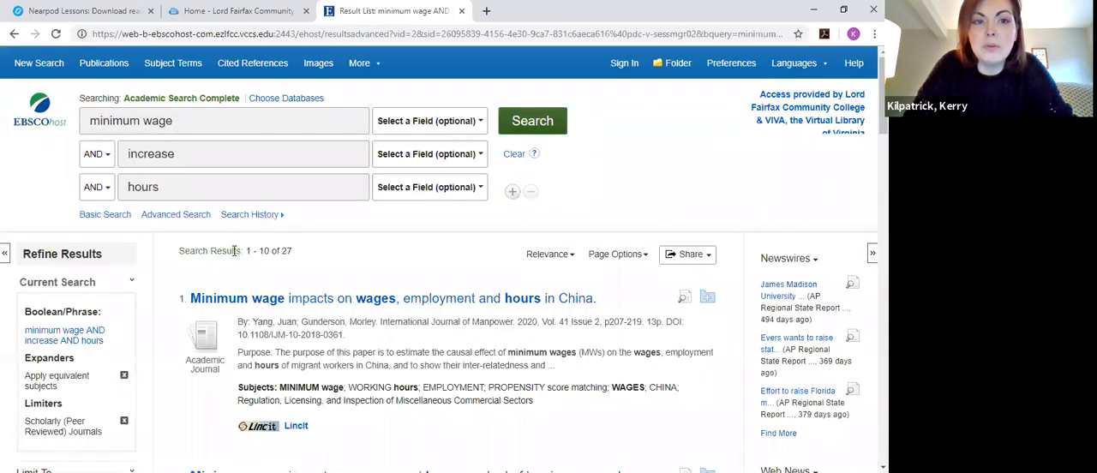
scroll(down, 3)
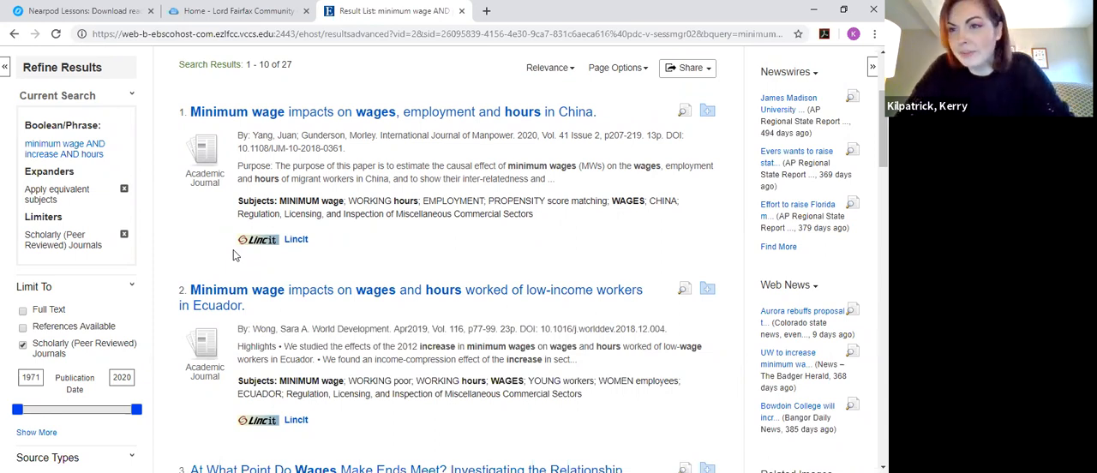
mouse_move(117, 212)
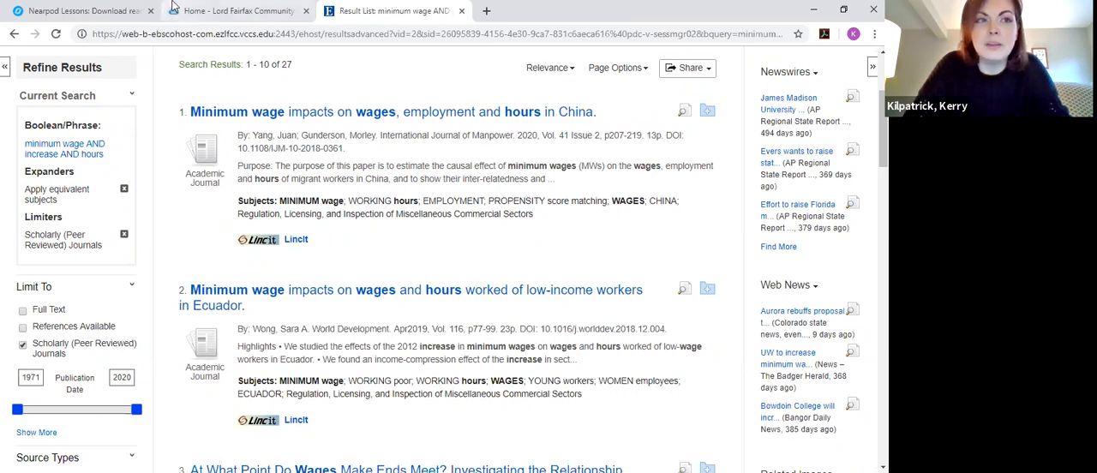
mouse_move(82, 11)
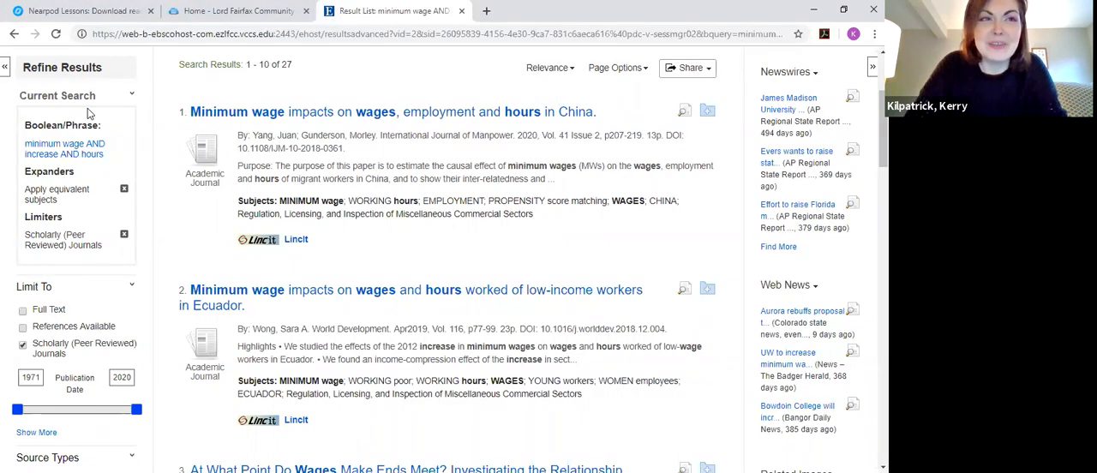
mouse_move(82, 10)
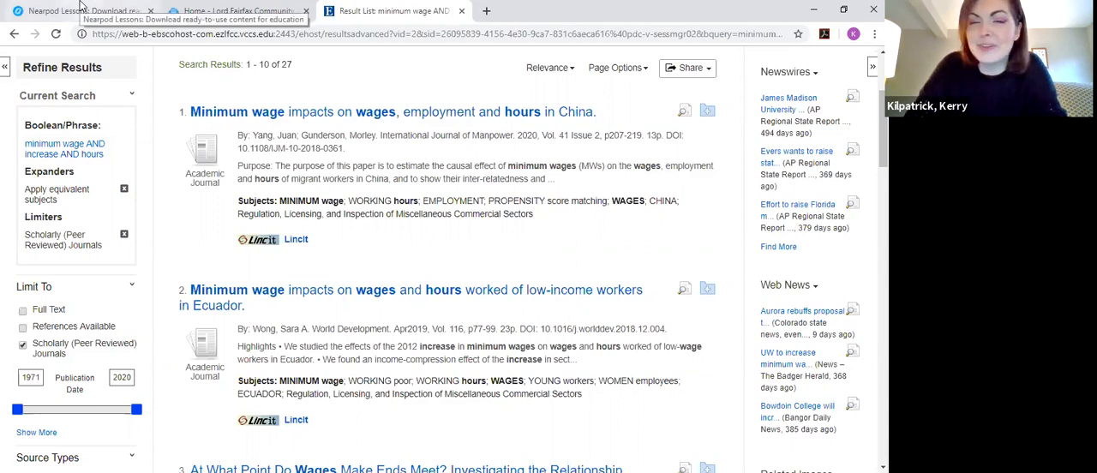
click(82, 10)
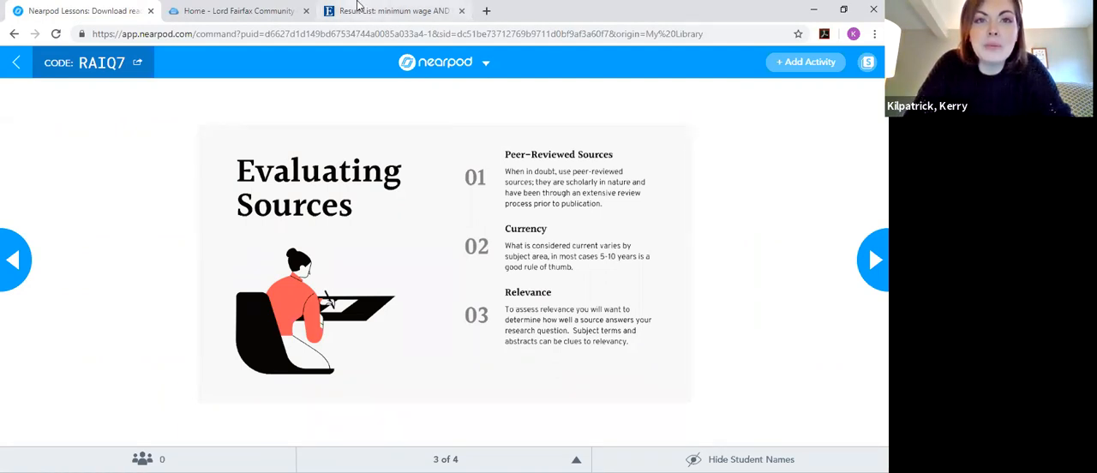
- Switch to the EBSCOhost tab showing the 27 peer-reviewed results
click(391, 10)
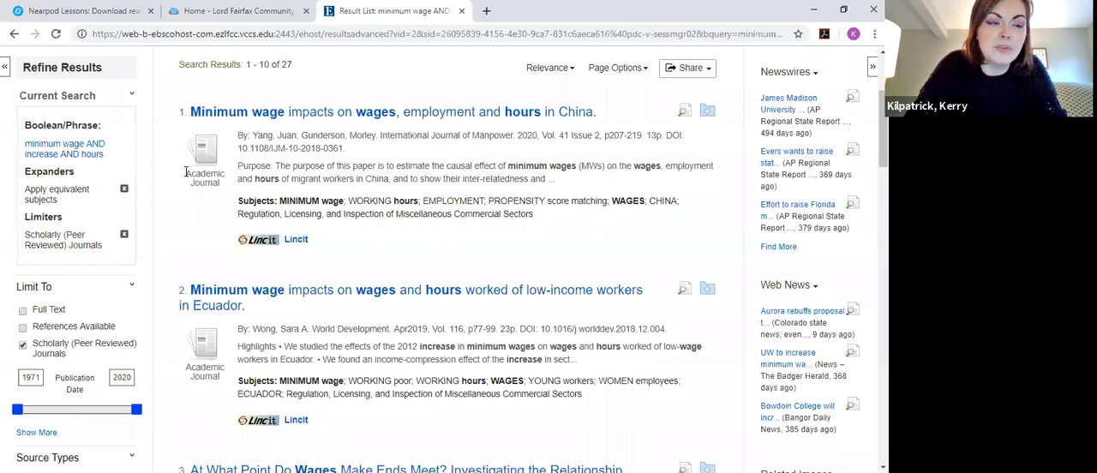
- Scroll the results and Limit To panel down to the 16 date-limited articles, then return to Nearpod
scroll(down, 3)
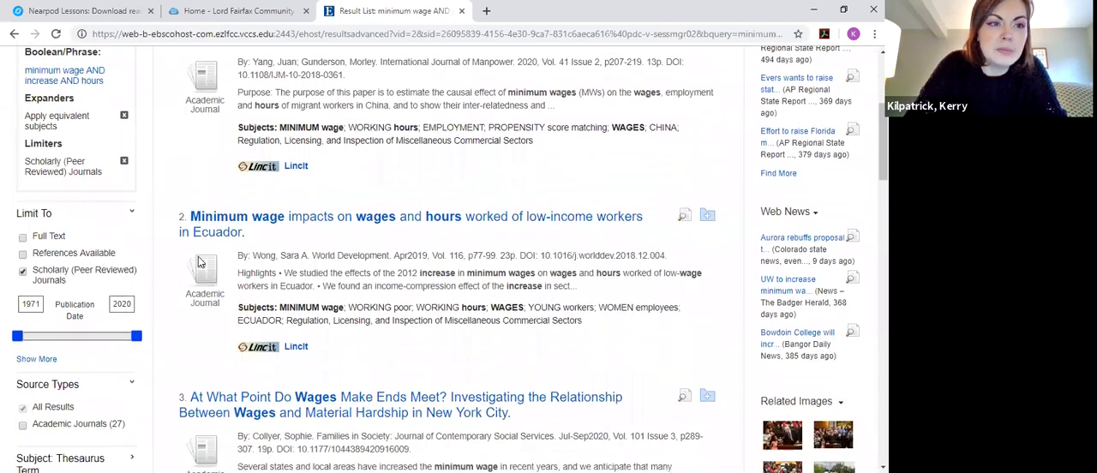
scroll(down, 3)
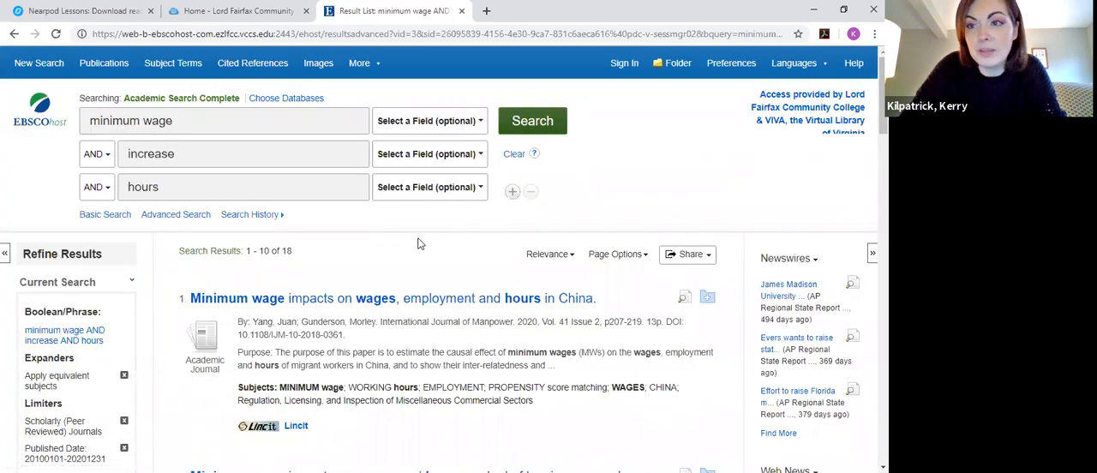
scroll(down, 3)
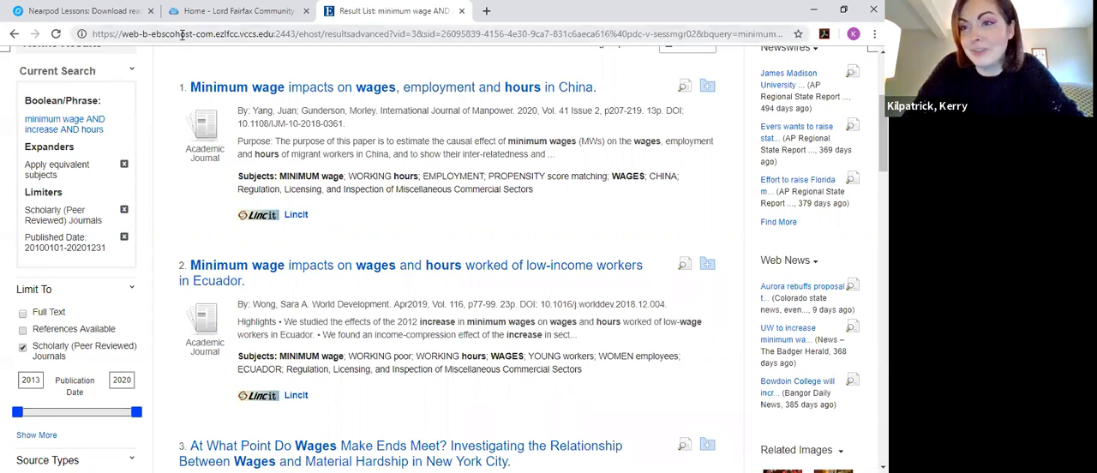
click(82, 10)
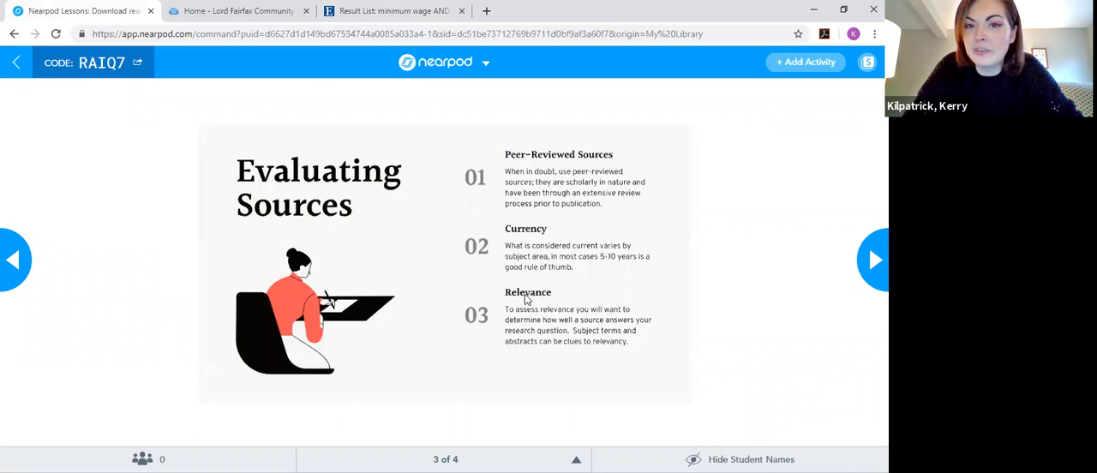
mouse_move(628, 307)
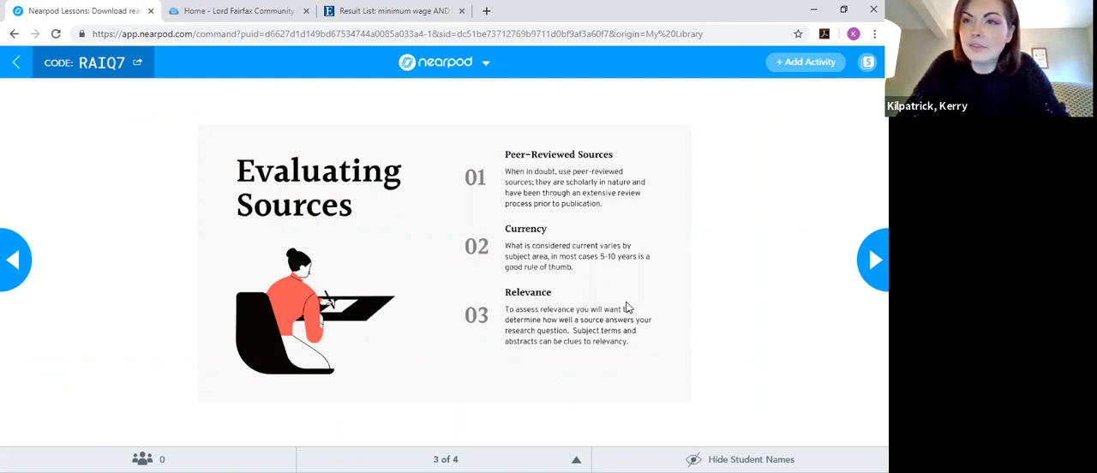
mouse_move(796, 6)
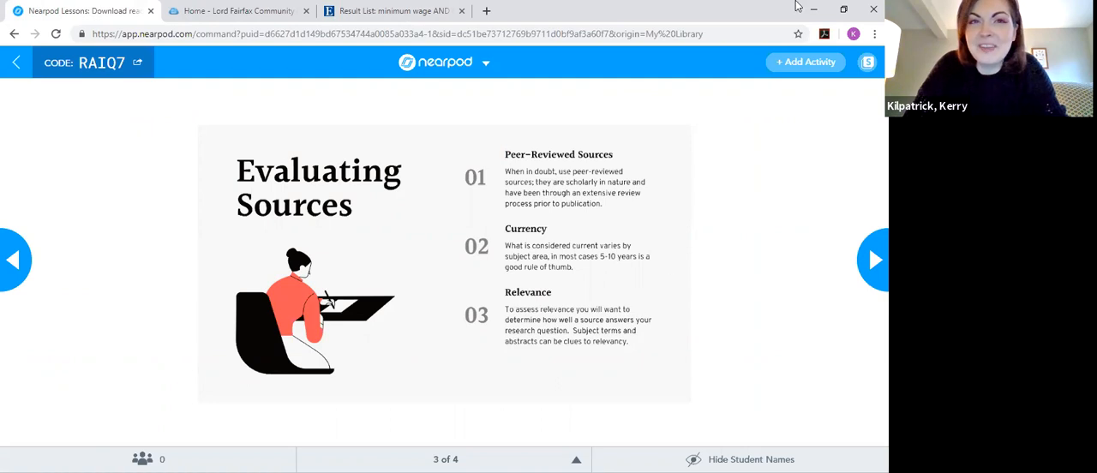
- Return to the 16 results and scroll down to articles five and six, the Russian-language piece
click(391, 10)
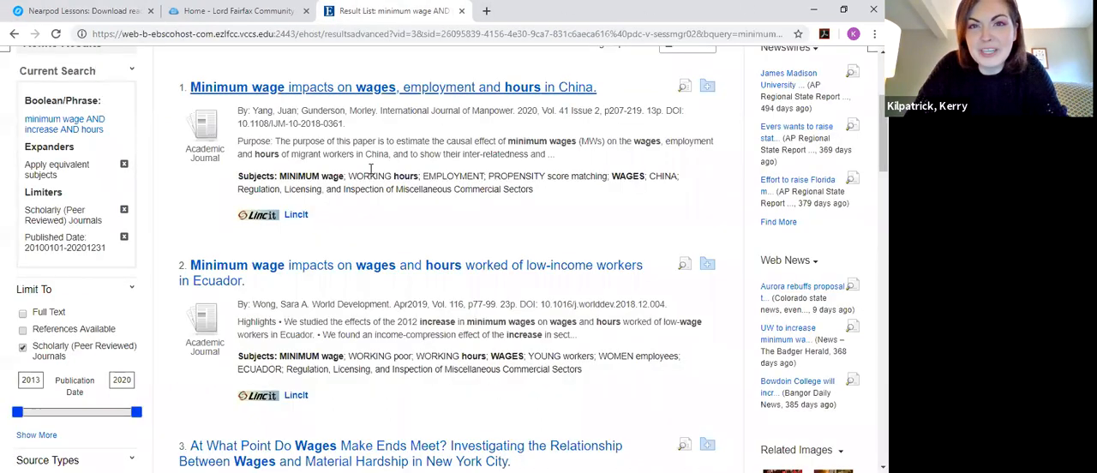
scroll(up, 3)
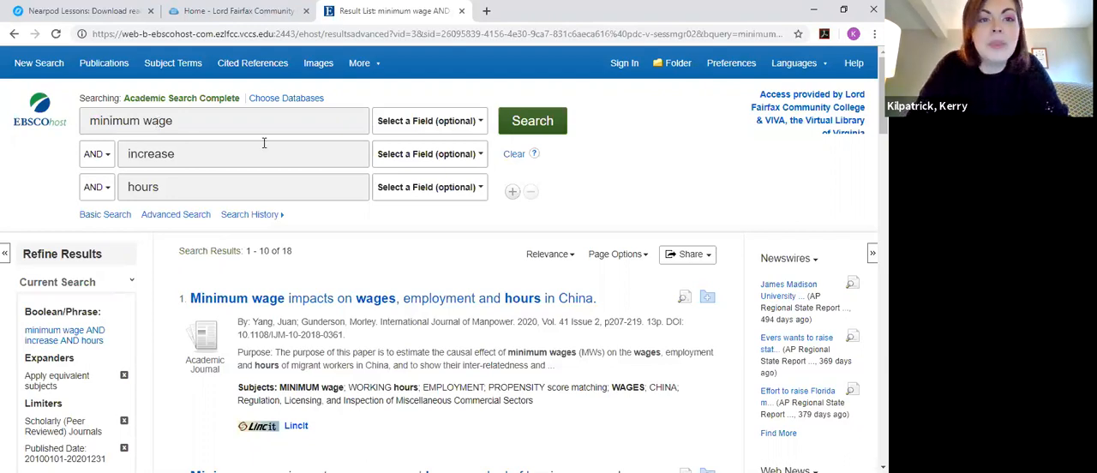
scroll(down, 3)
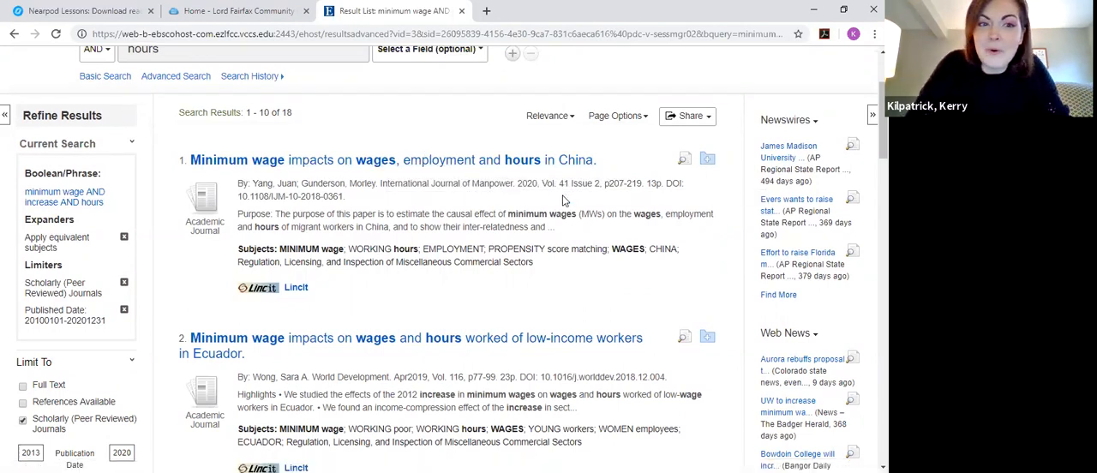
scroll(down, 3)
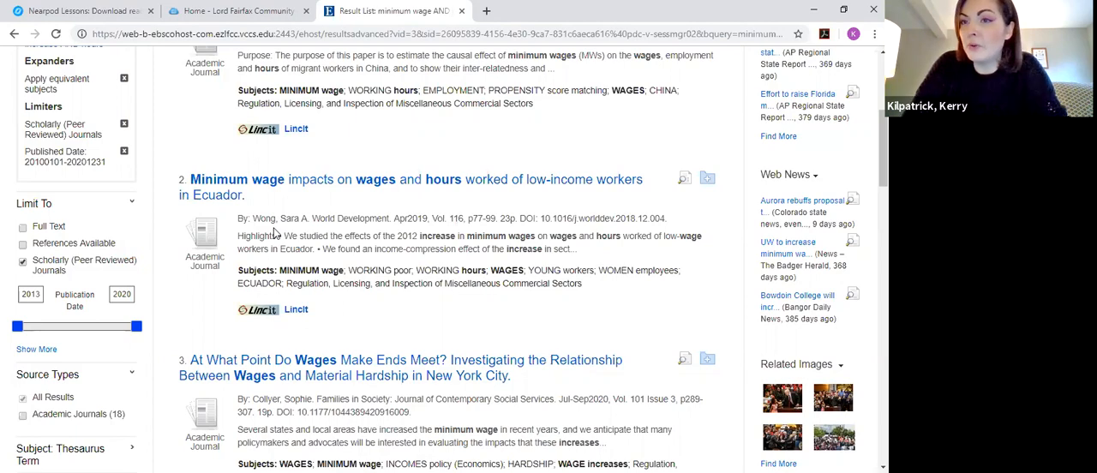
scroll(down, 3)
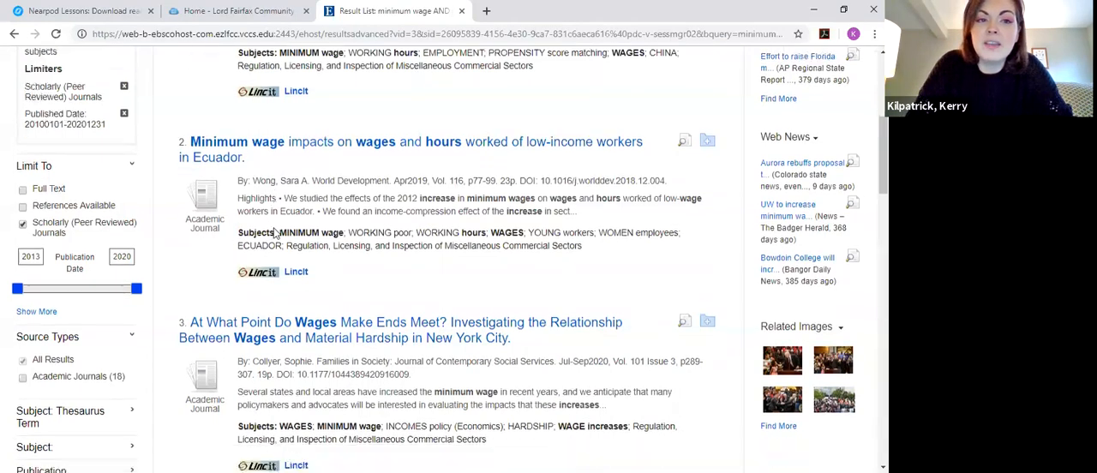
scroll(down, 3)
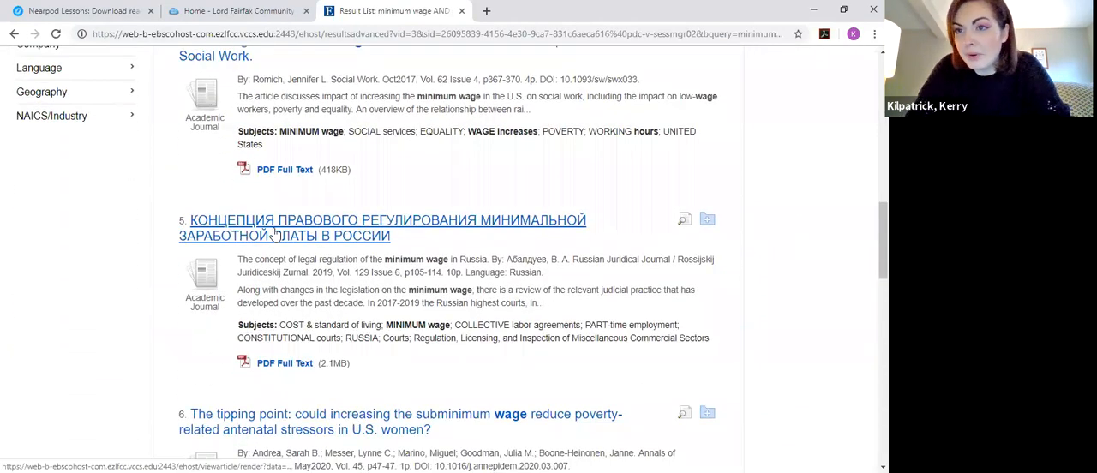
mouse_move(275, 231)
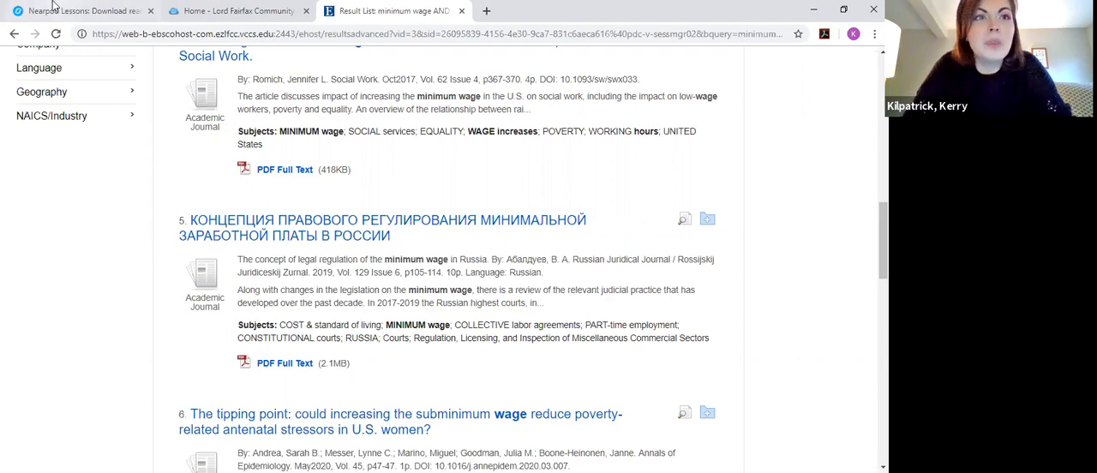
mouse_move(82, 11)
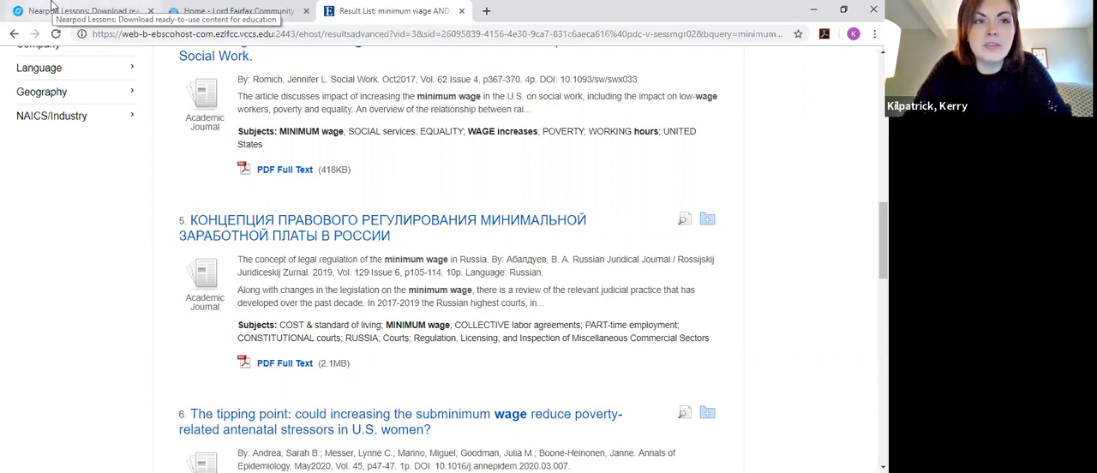
- Advance the lesson to slide 4 of 4 on authority, accuracy and purpose
click(83, 11)
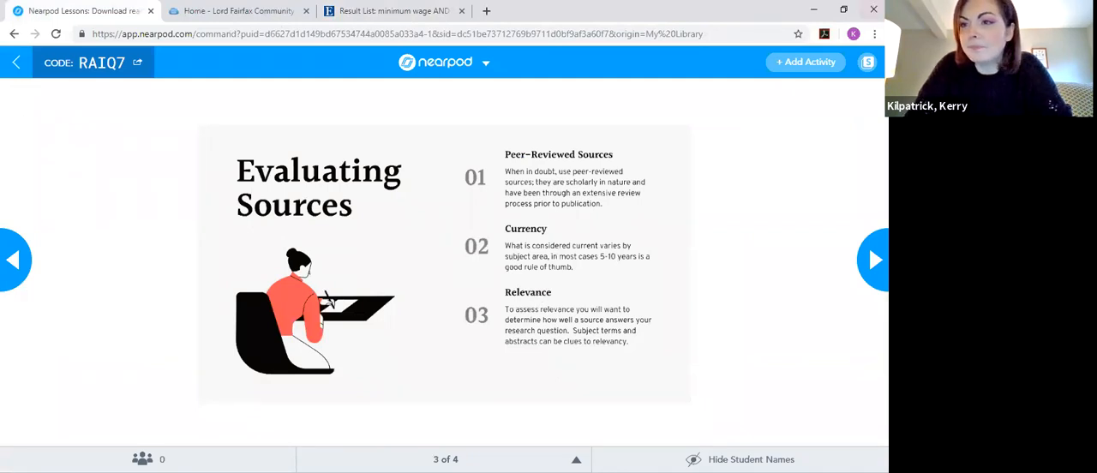
click(874, 261)
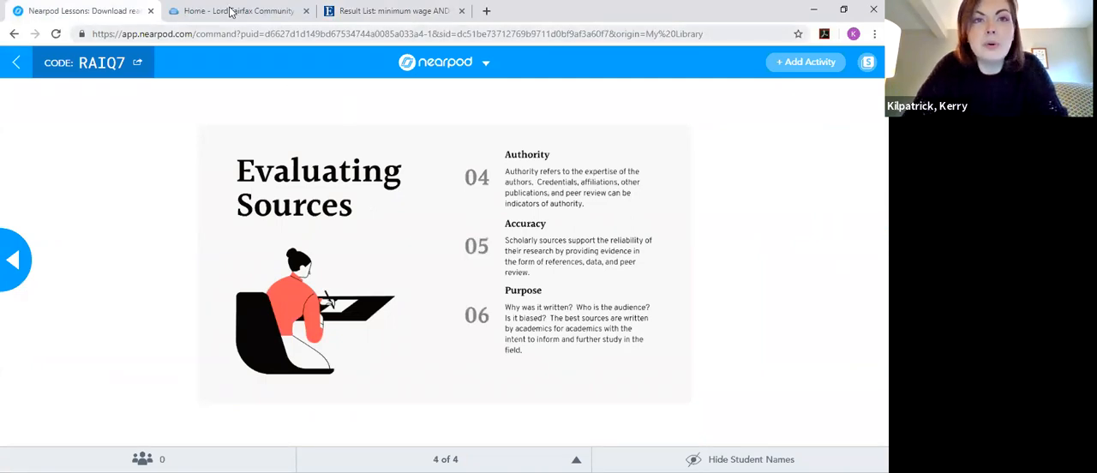
- Glance at the article results, then return to the library home page
click(238, 11)
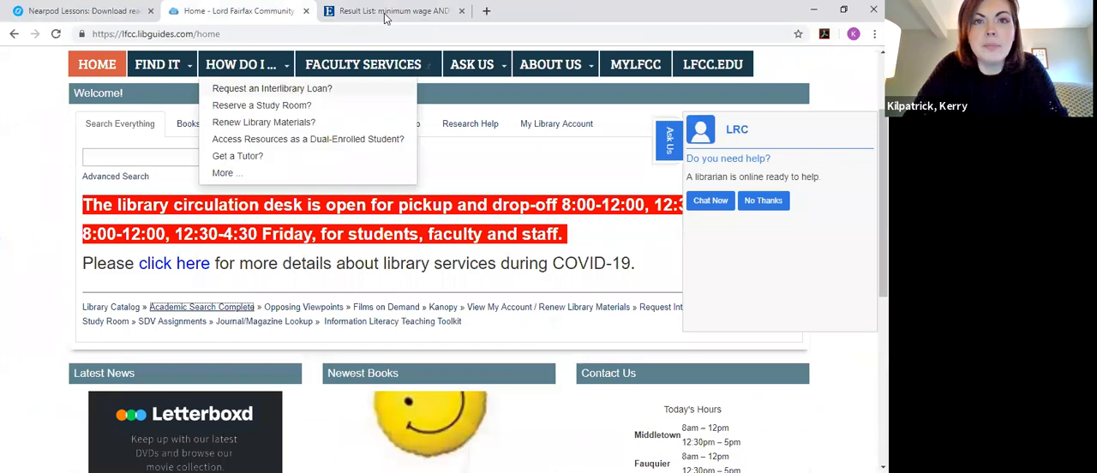
click(392, 10)
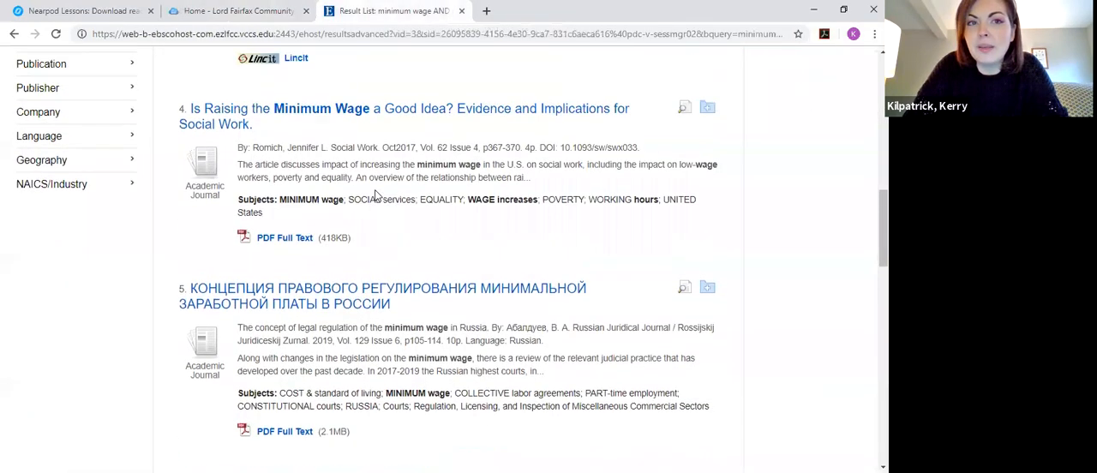
scroll(up, 3)
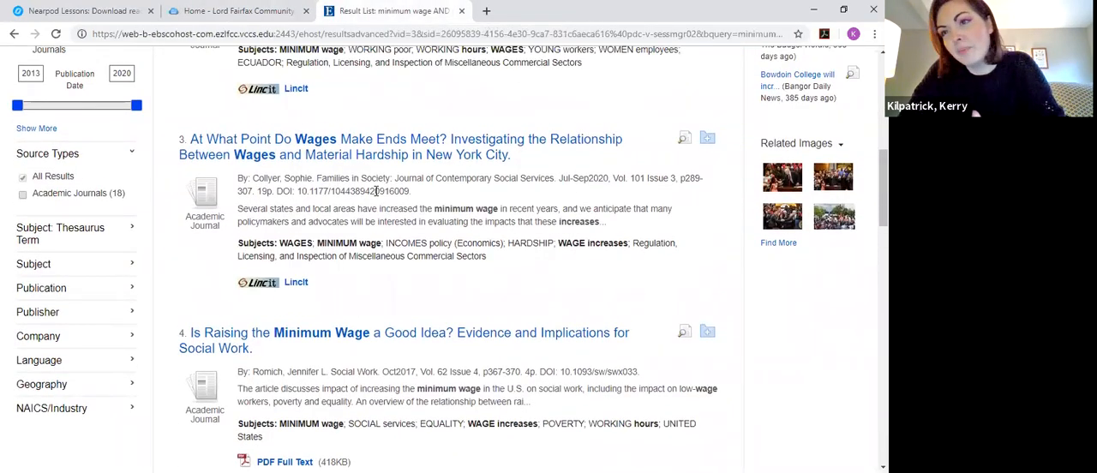
click(240, 11)
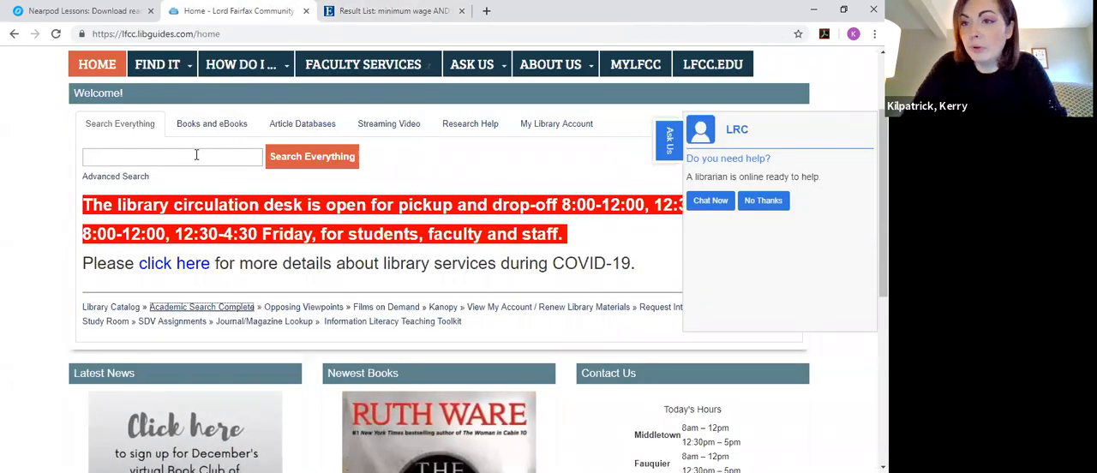
- Search Books and eBooks for minimum wage, listing 1,633 catalog results
click(213, 123)
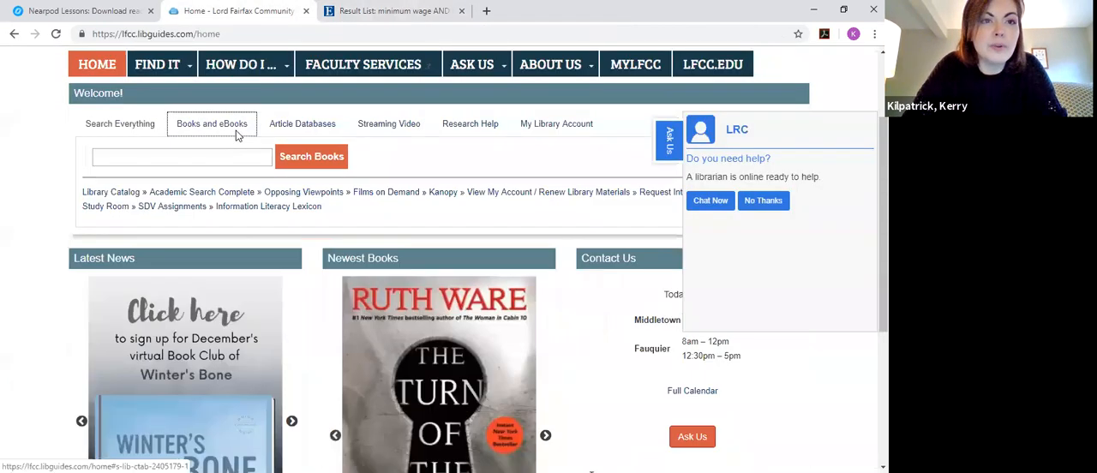
text(mini)
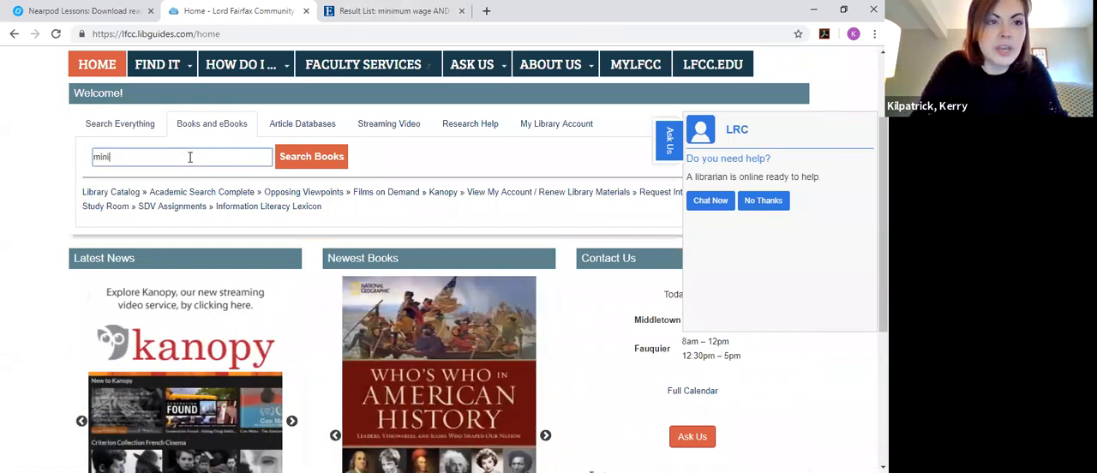
click(312, 156)
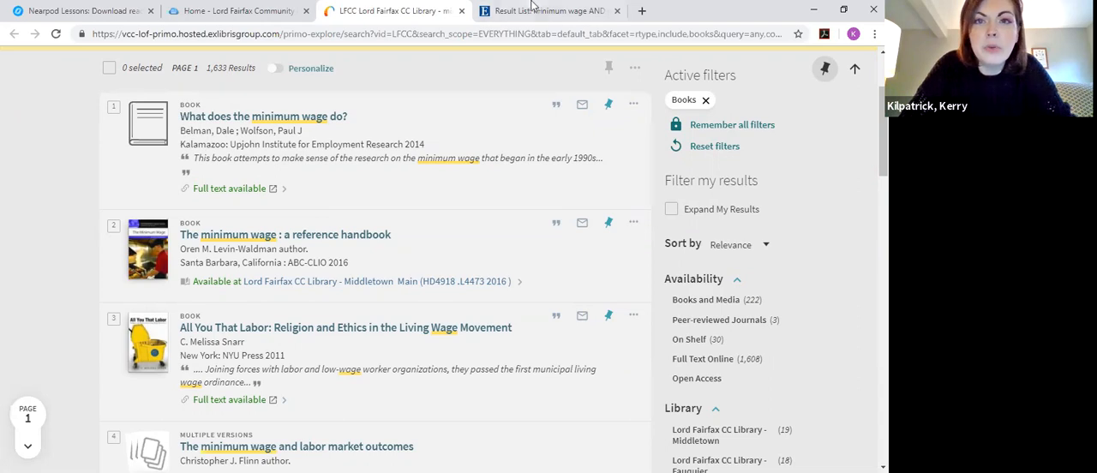
- Check the article results tab, then scroll down the first ten book results
click(546, 10)
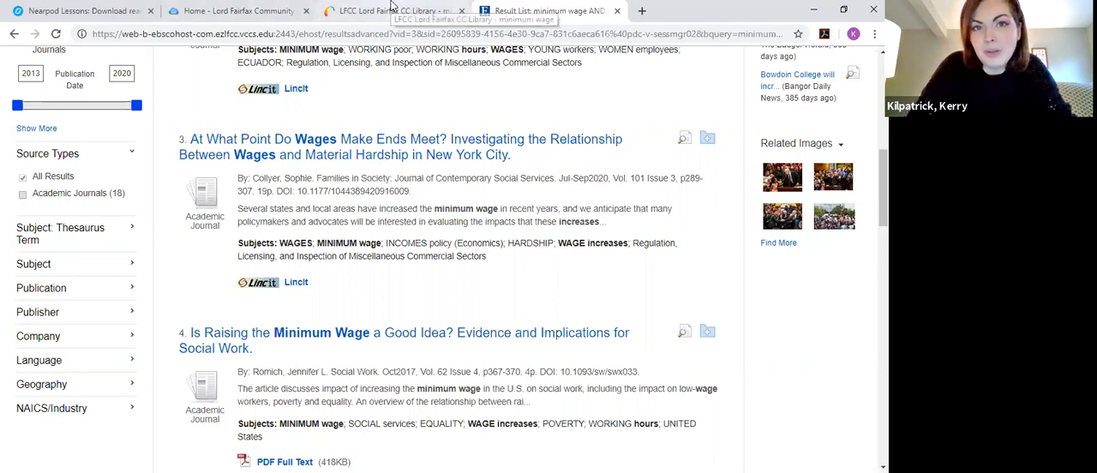
click(391, 10)
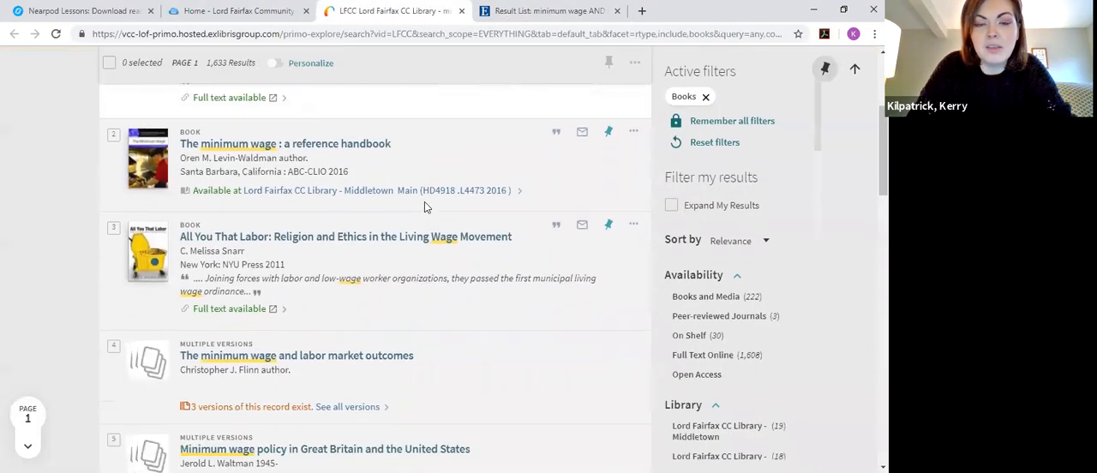
scroll(down, 3)
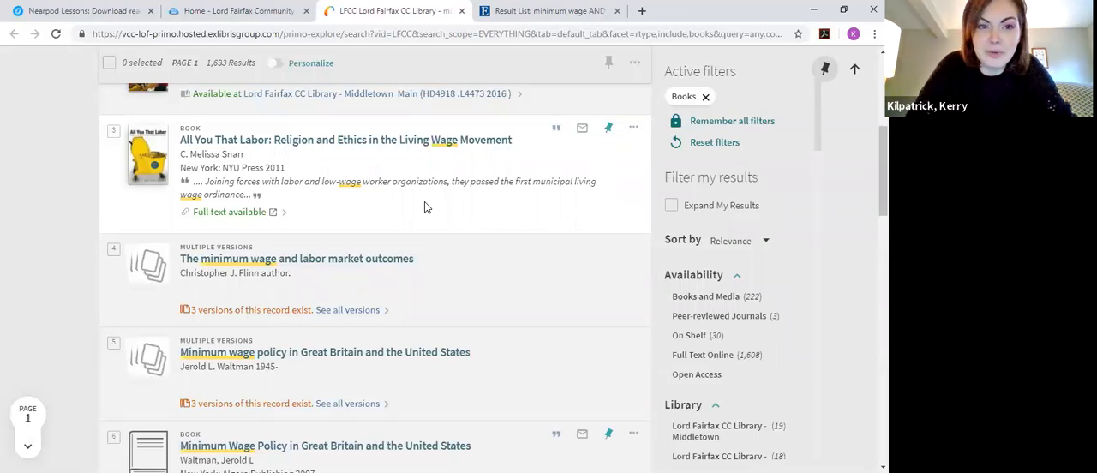
scroll(down, 3)
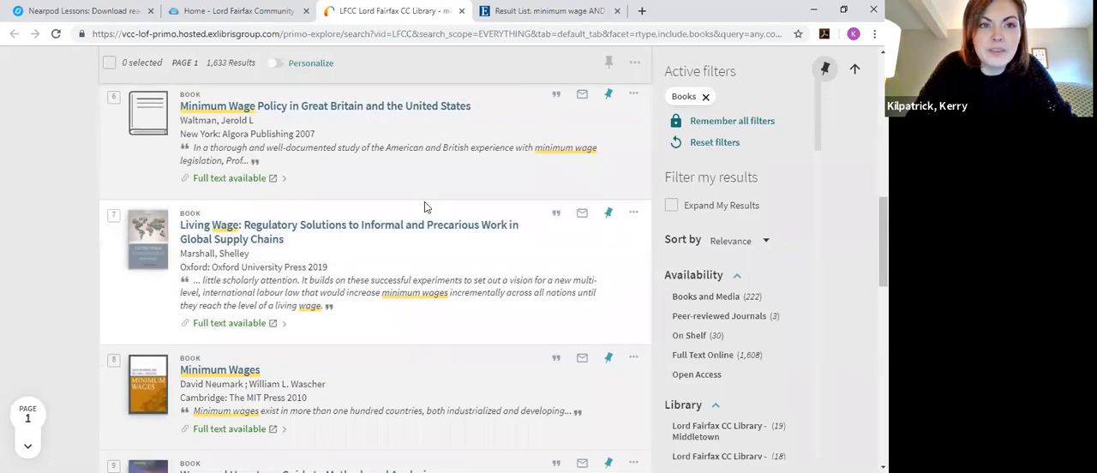
scroll(down, 3)
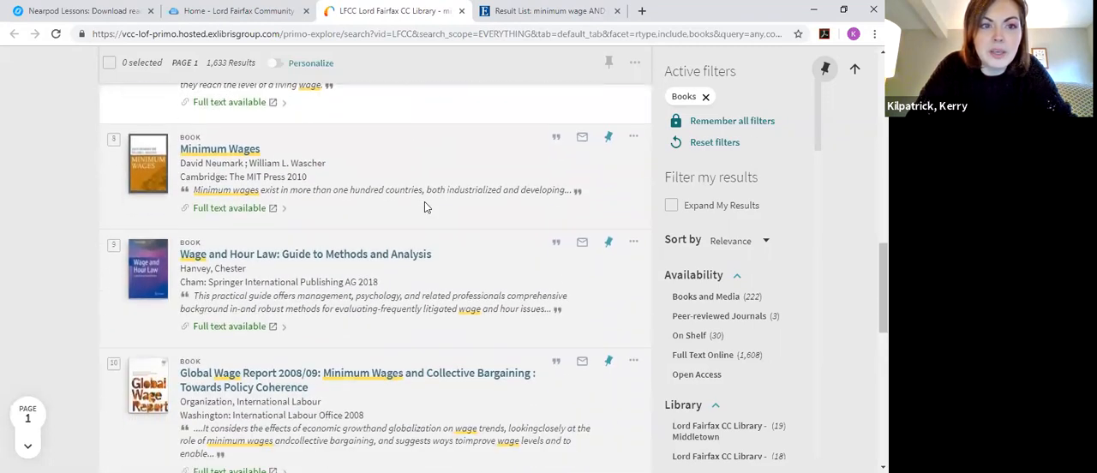
scroll(down, 3)
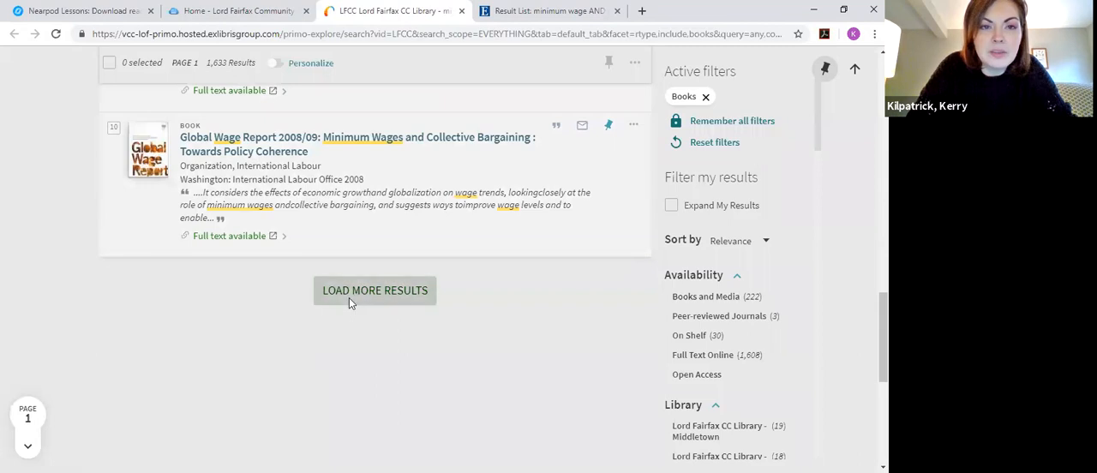
- Load page 2 of the minimum wage book results and scroll into its titles
click(374, 290)
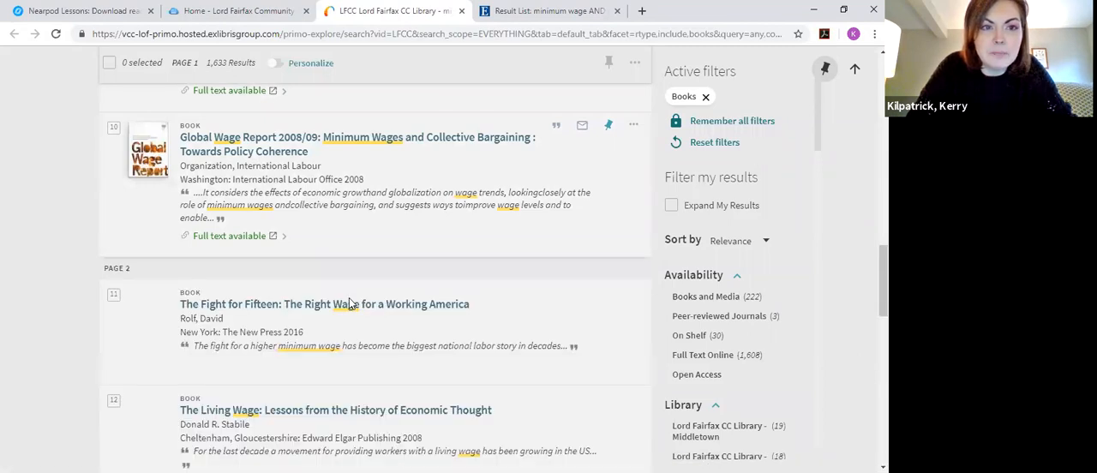
scroll(down, 3)
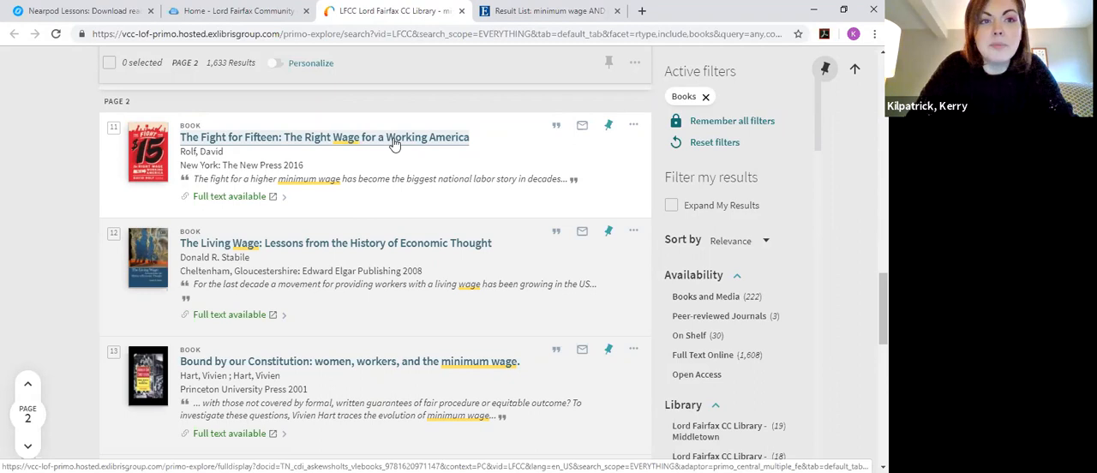
mouse_move(231, 168)
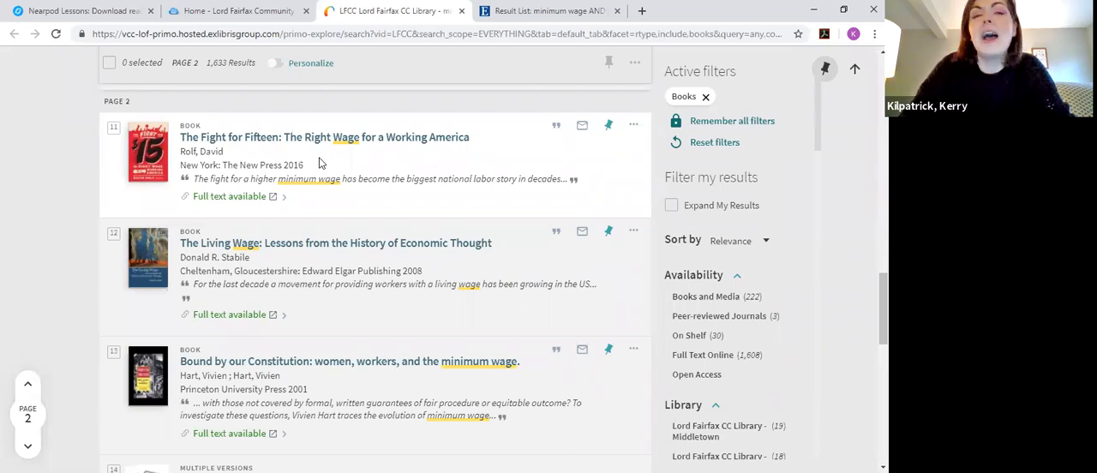
mouse_move(206, 163)
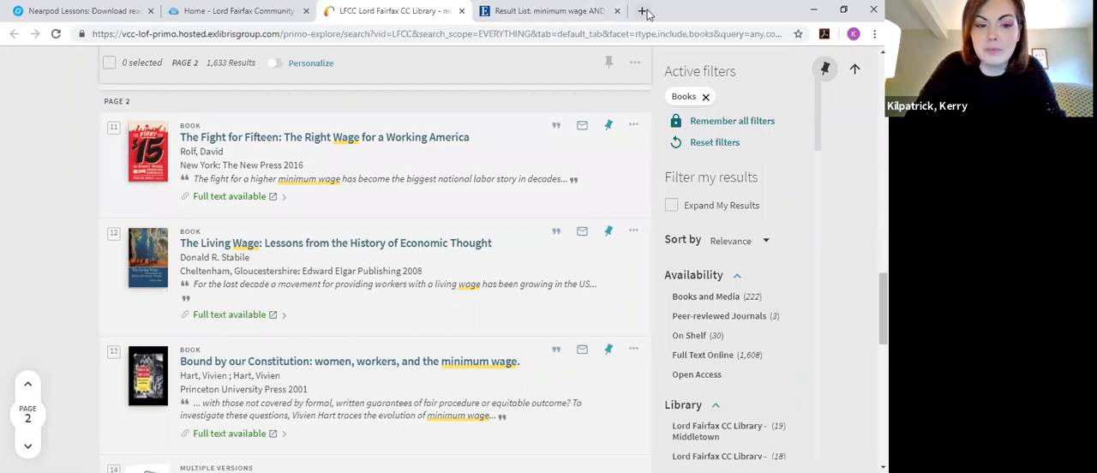
- Search Google for author David Rolf in a new tab and scan the results
click(641, 11)
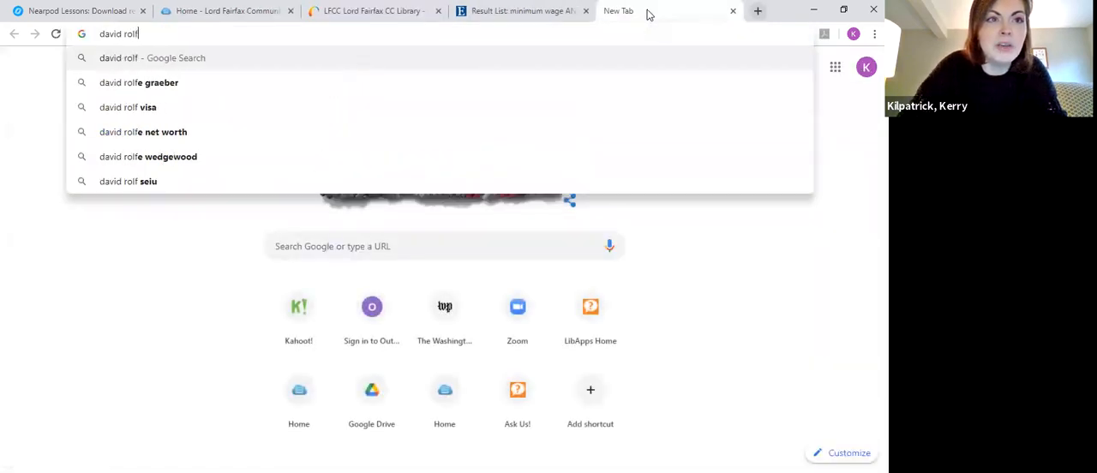
key(Return)
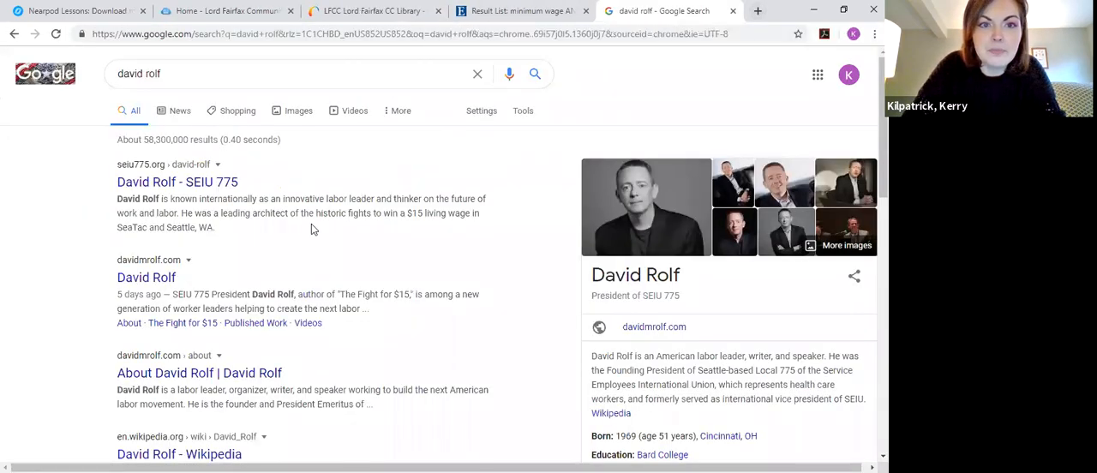
scroll(down, 3)
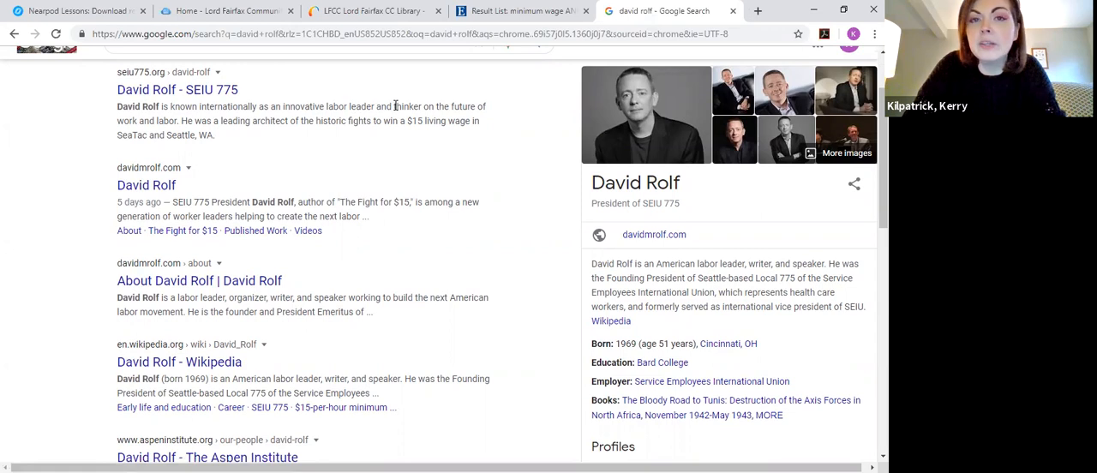
mouse_move(243, 137)
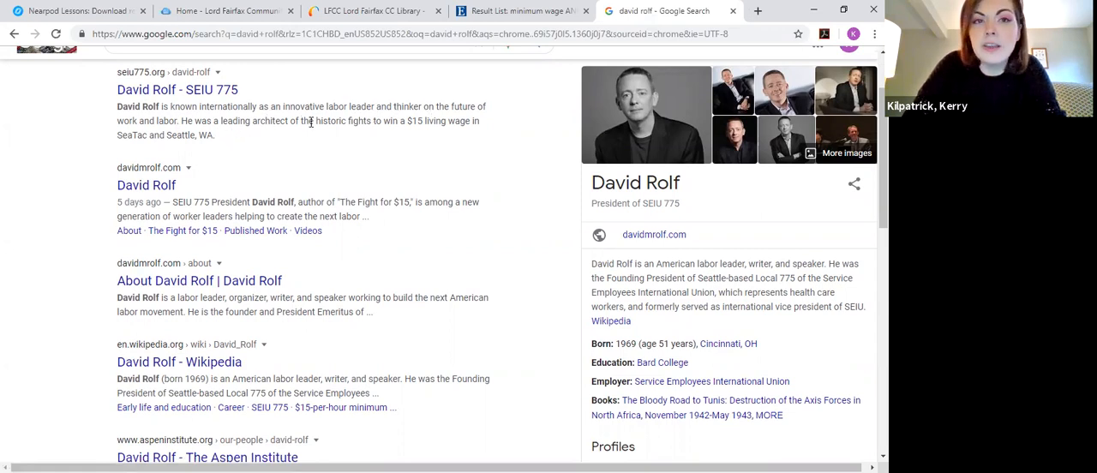
mouse_move(401, 131)
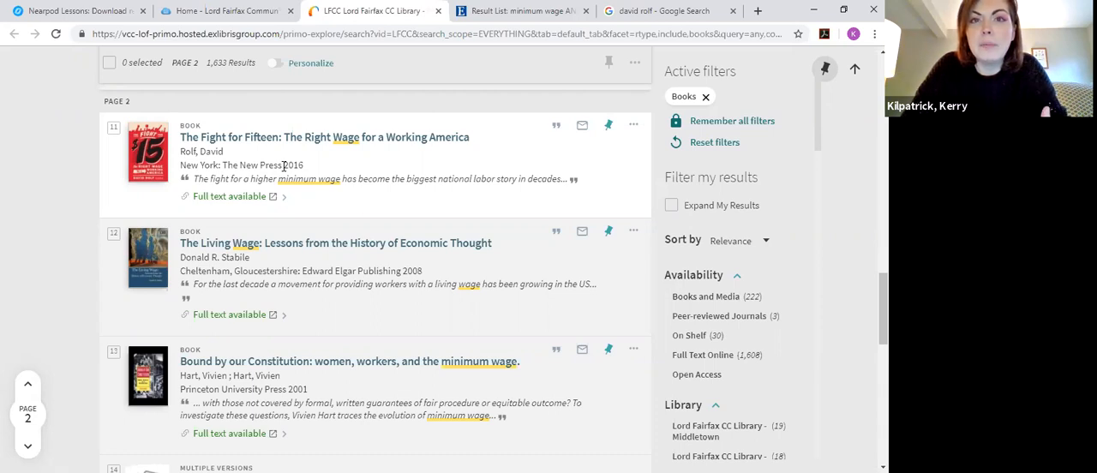
mouse_move(665, 10)
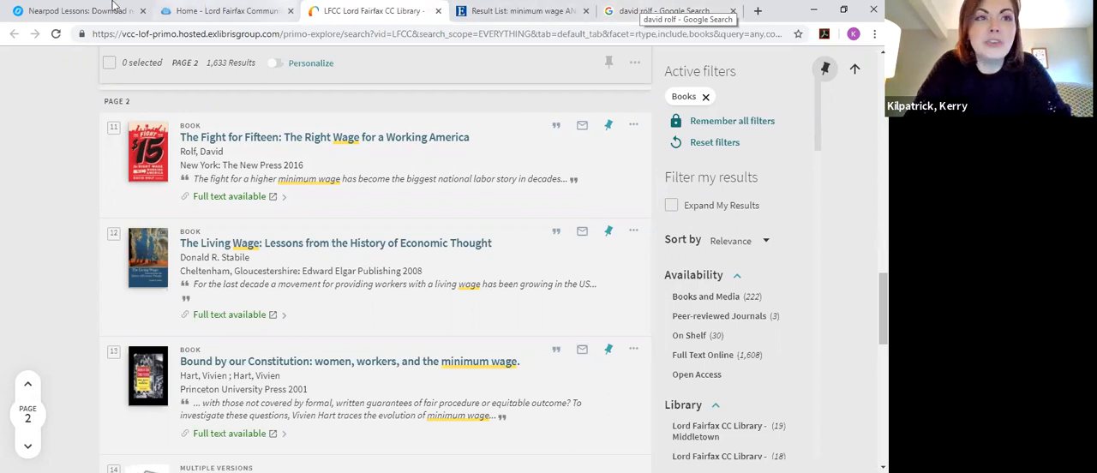
click(77, 11)
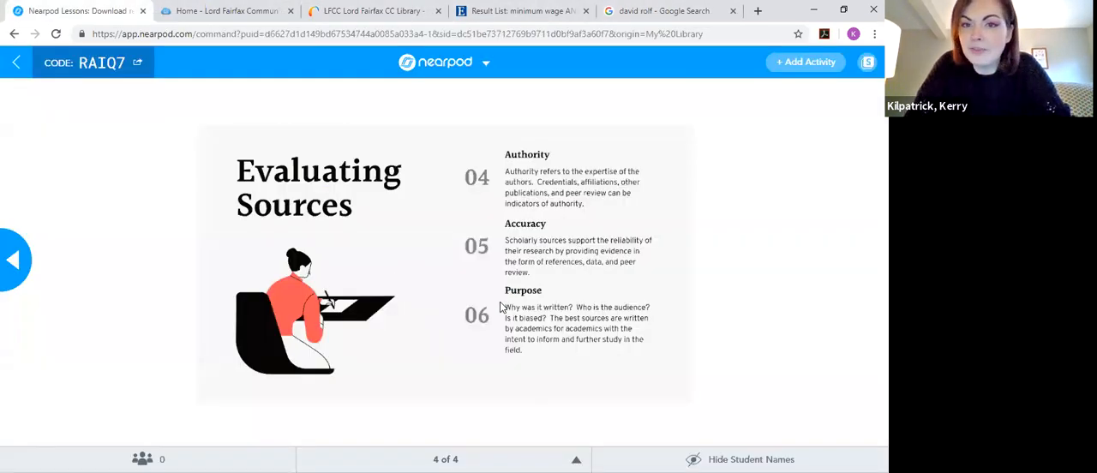
mouse_move(483, 346)
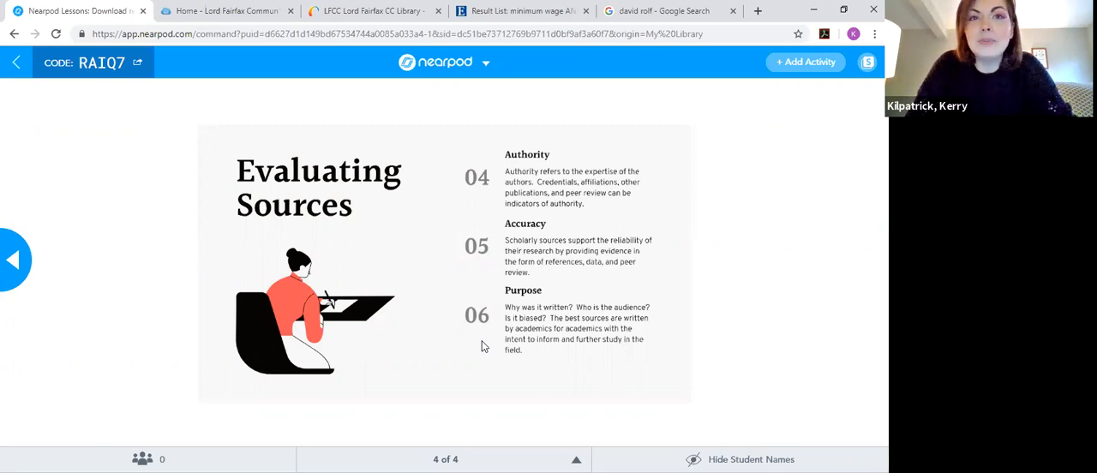
click(374, 10)
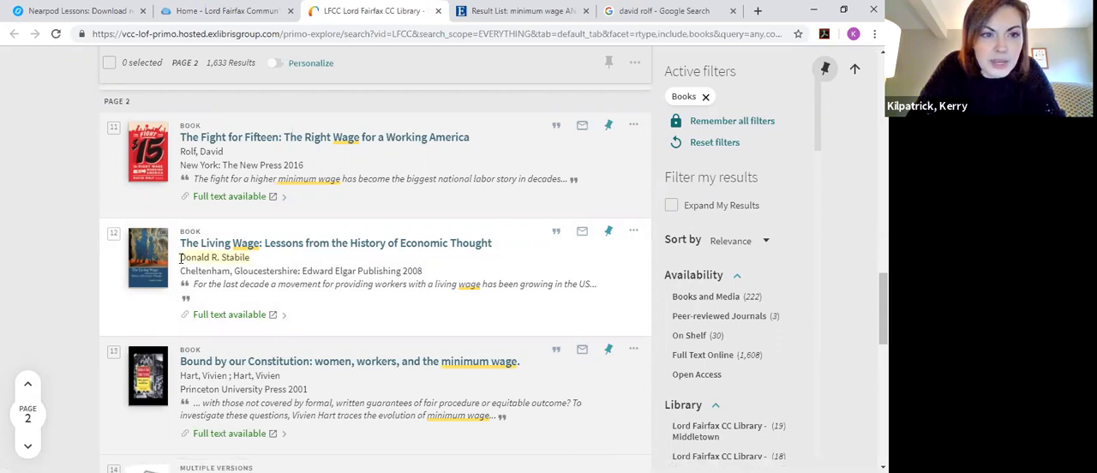
- Search Google for Donald R. Stabile and open his St. Mary's College directory page
click(665, 11)
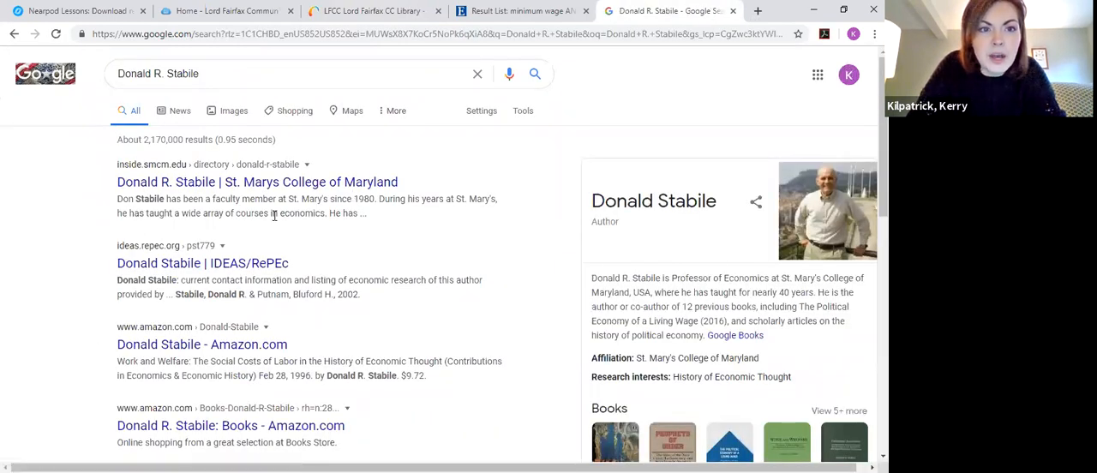
click(257, 182)
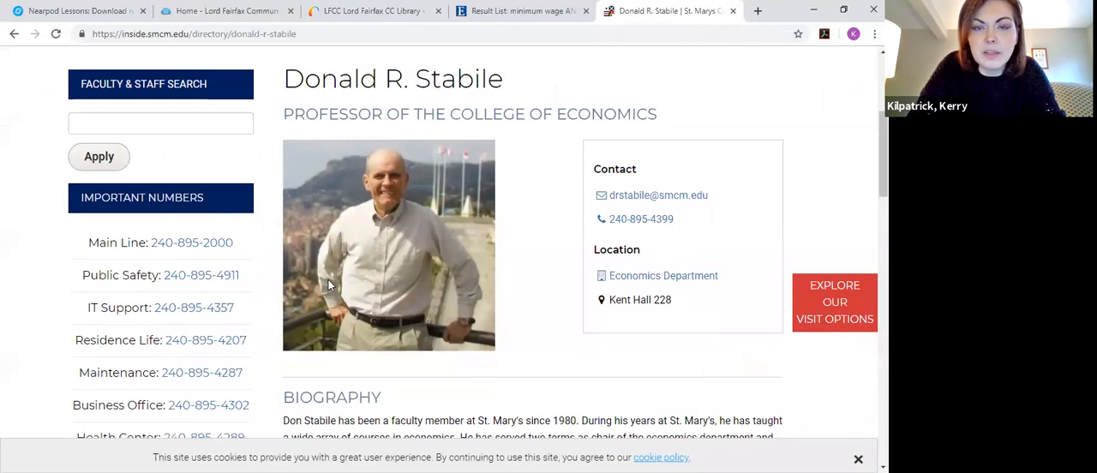
- Scroll through Stabile's faculty profile to read his economics biography
scroll(down, 3)
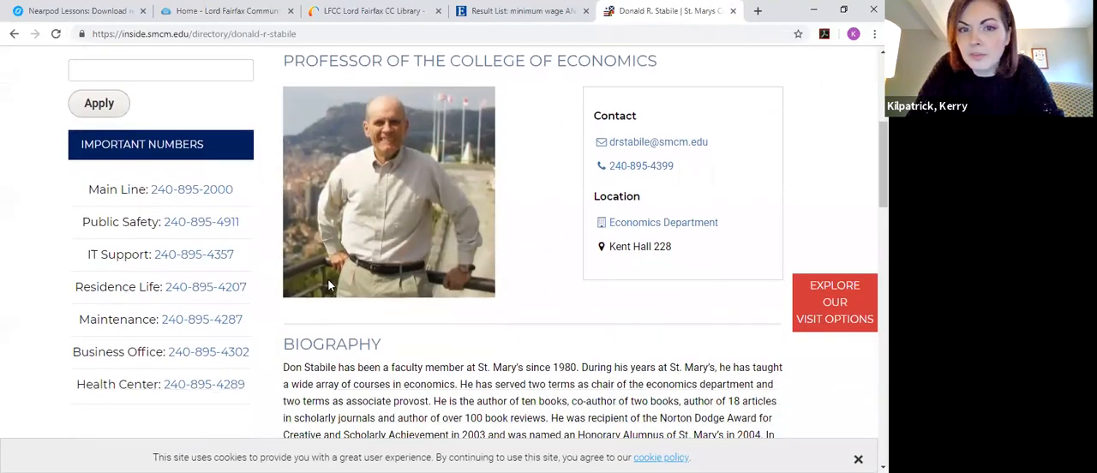
scroll(down, 3)
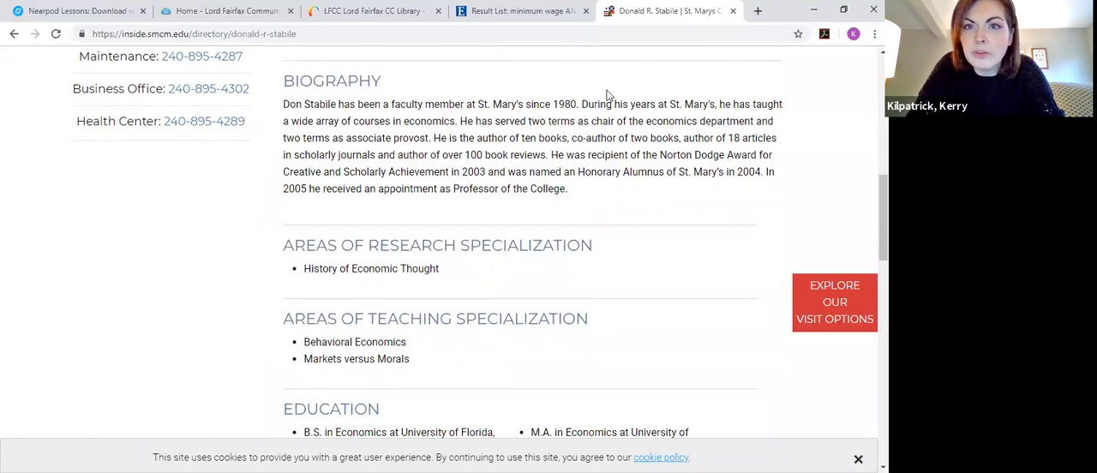
scroll(down, 3)
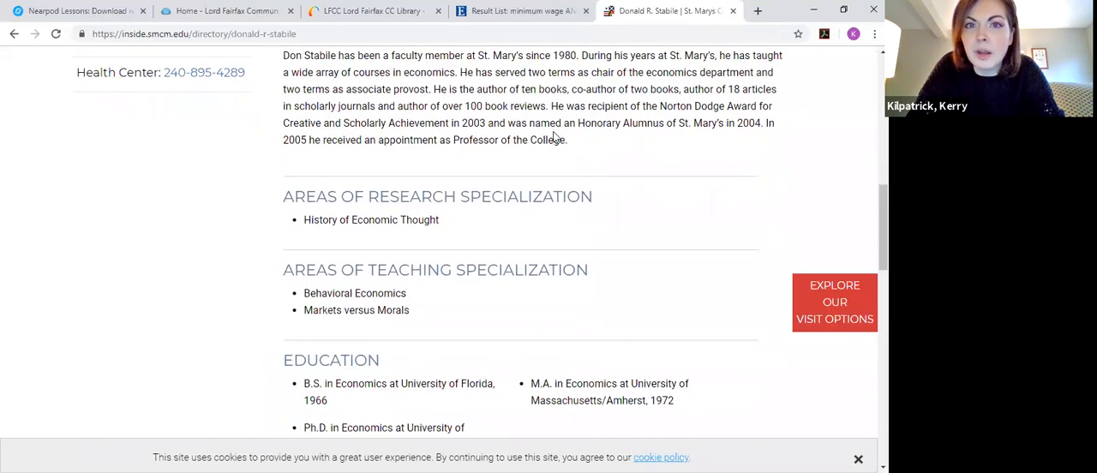
mouse_move(449, 120)
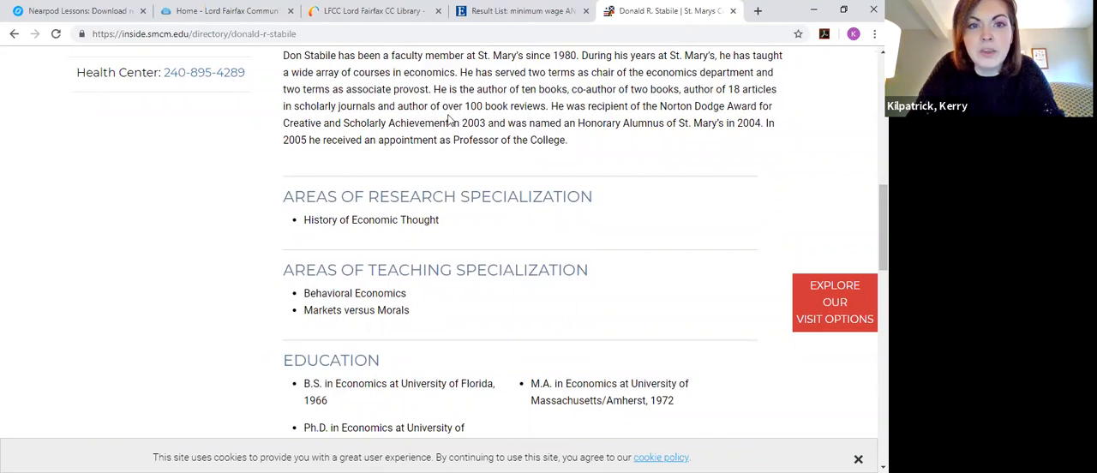
scroll(down, 3)
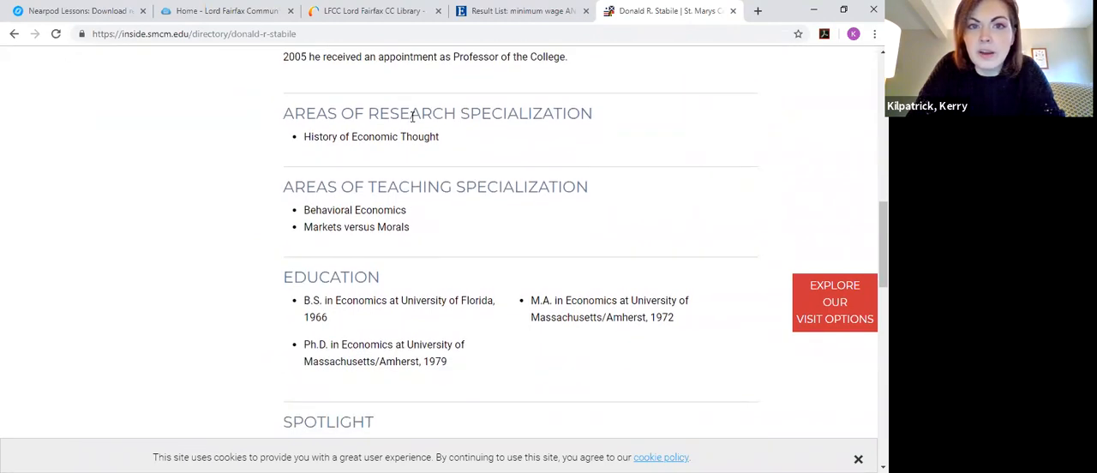
scroll(down, 3)
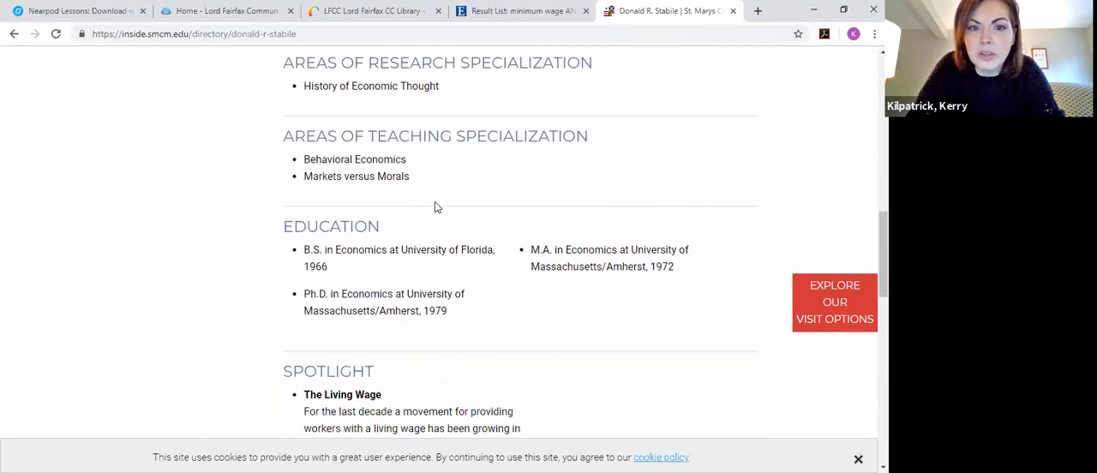
scroll(down, 3)
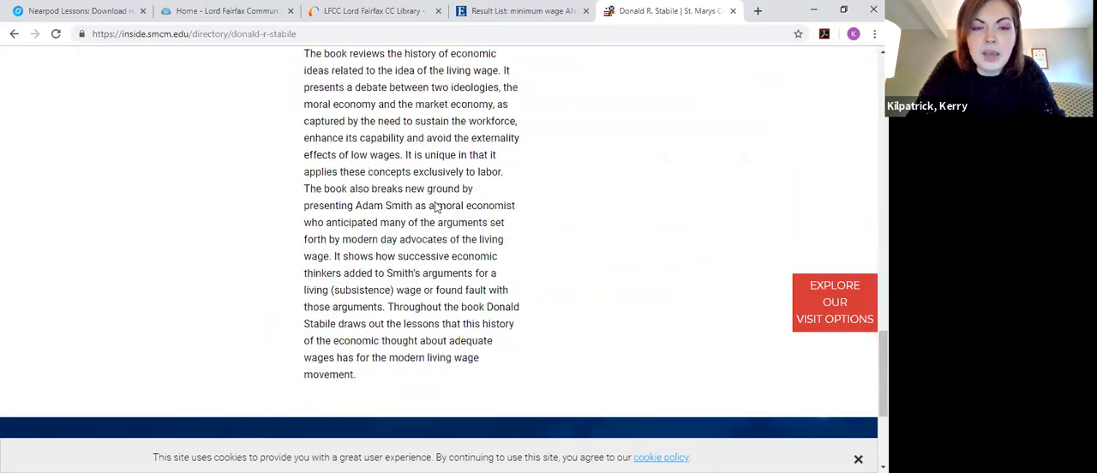
scroll(up, 3)
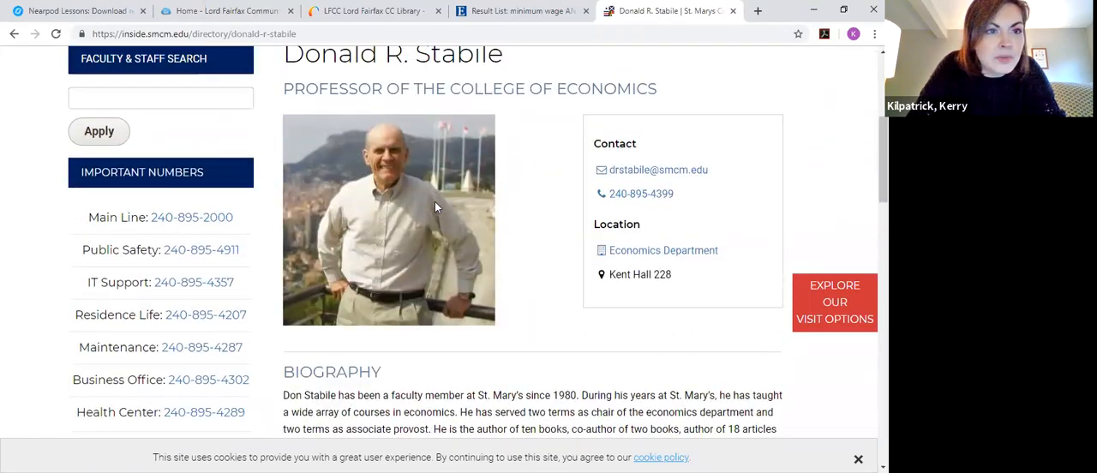
scroll(down, 3)
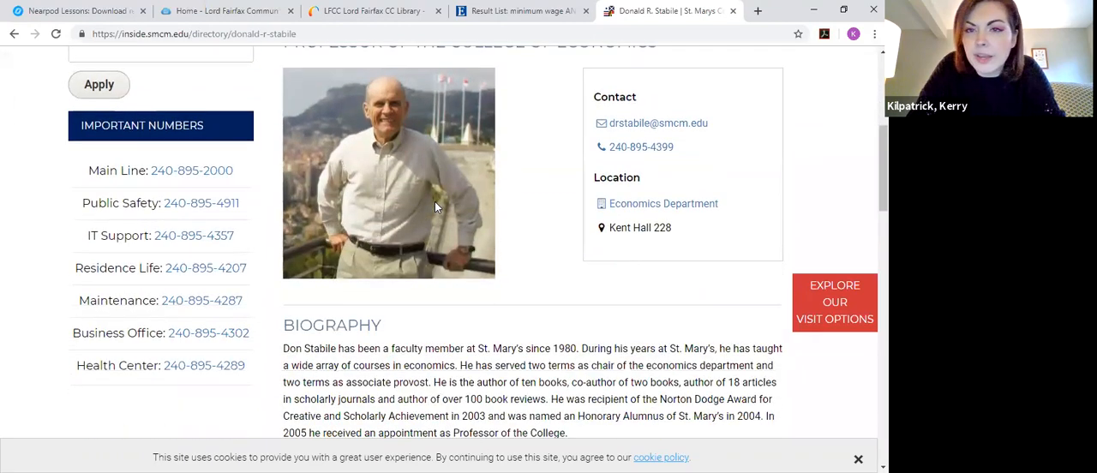
- Review Stabile's education and his book The Living Wage, then return to the LFCC catalog results
scroll(down, 3)
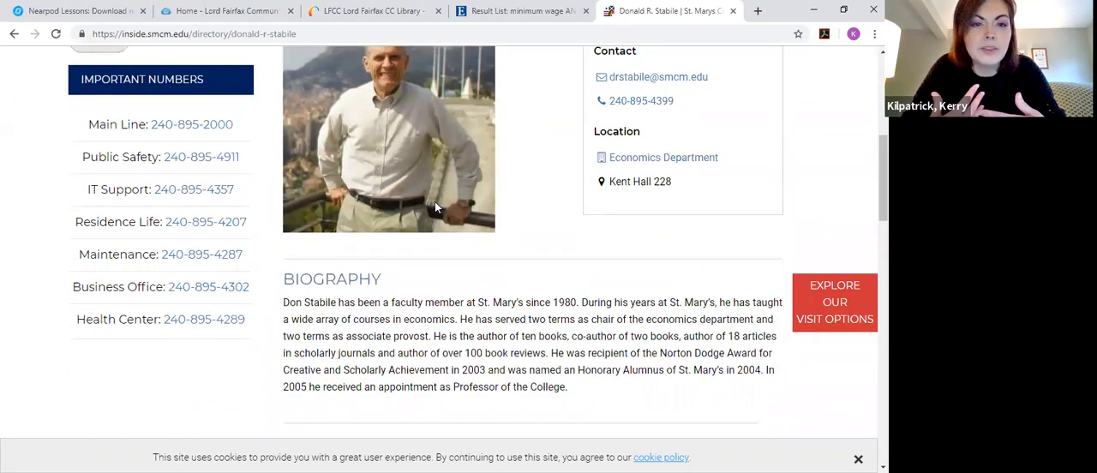
scroll(down, 3)
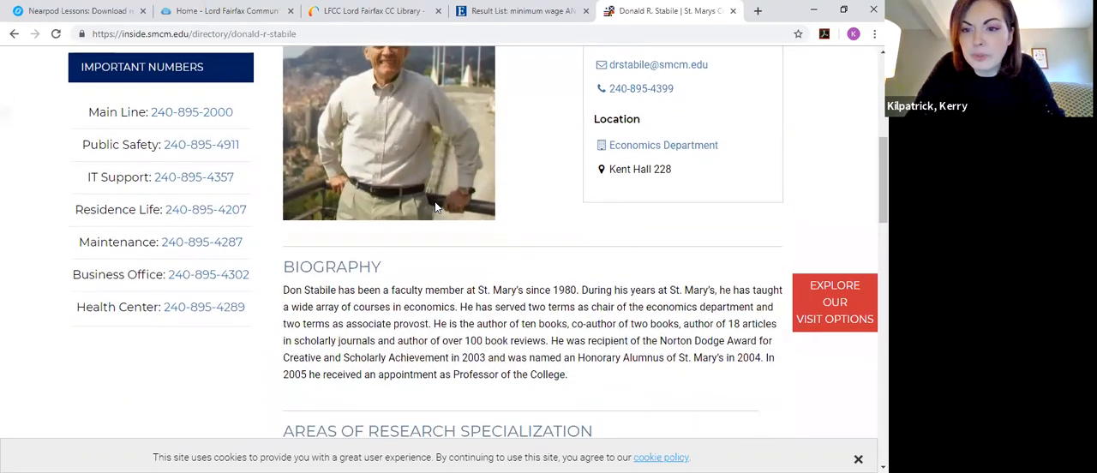
scroll(down, 3)
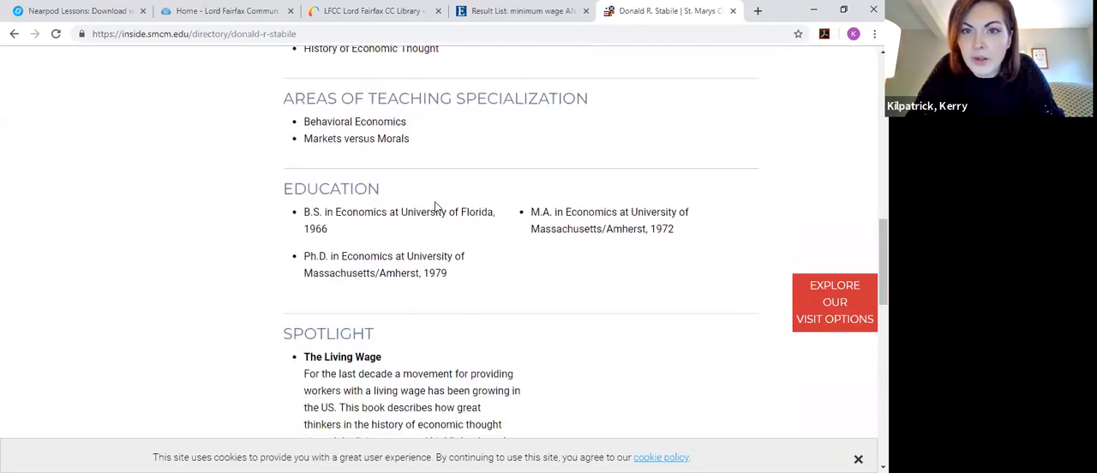
scroll(down, 3)
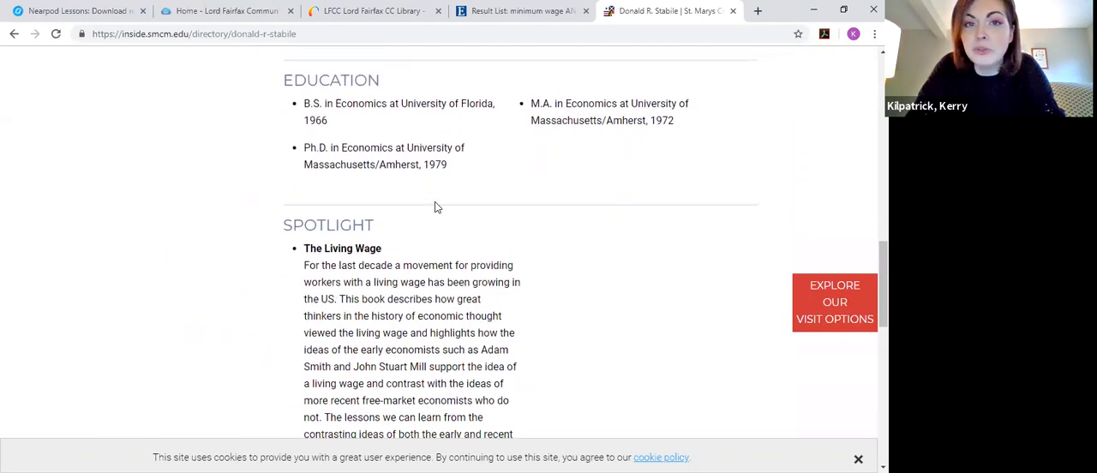
scroll(up, 3)
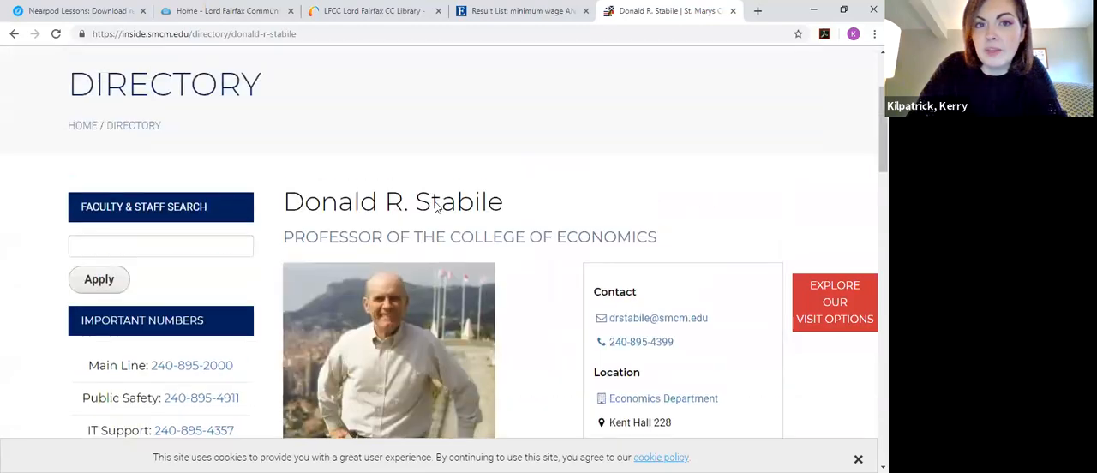
scroll(down, 3)
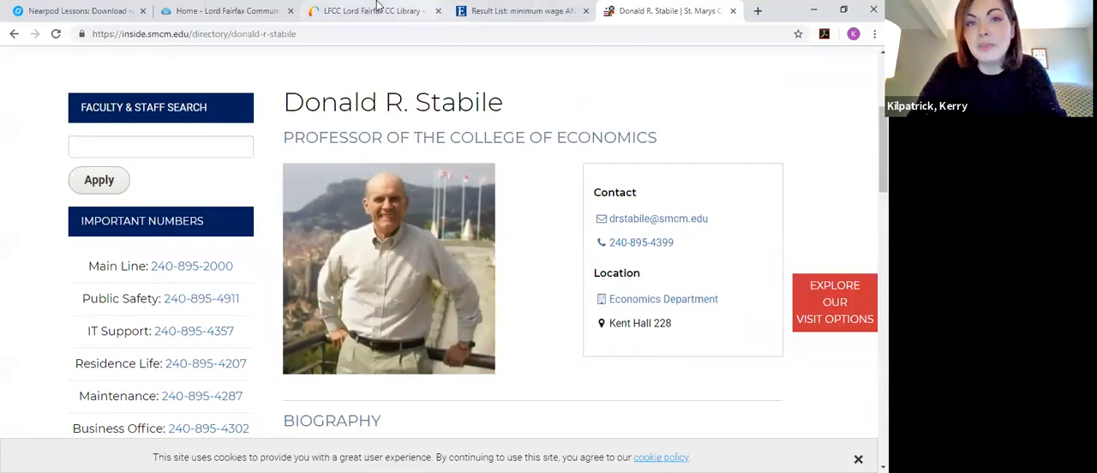
click(374, 10)
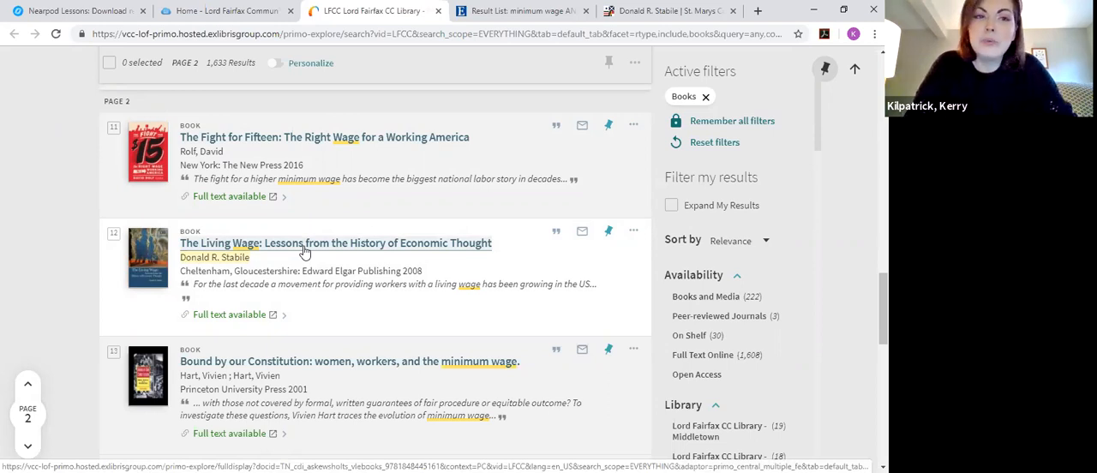
mouse_move(222, 271)
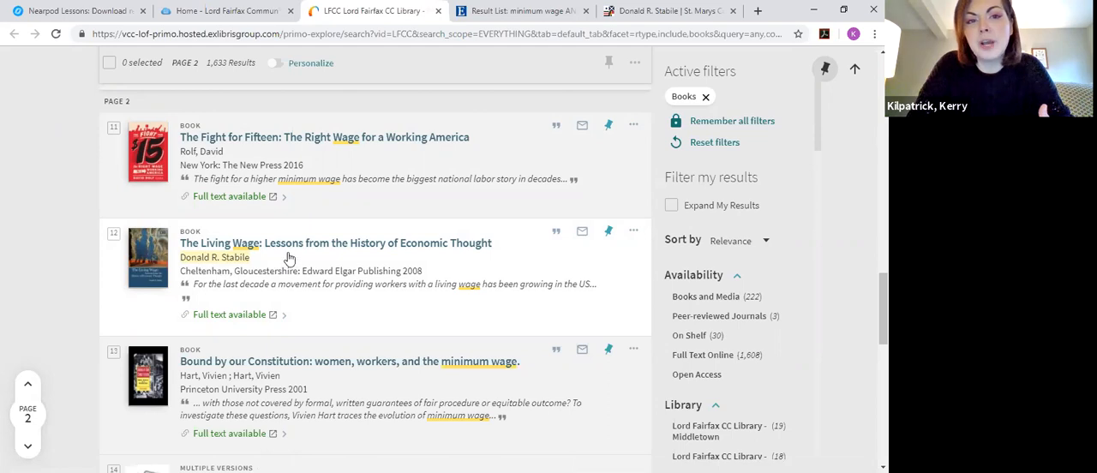
mouse_move(269, 271)
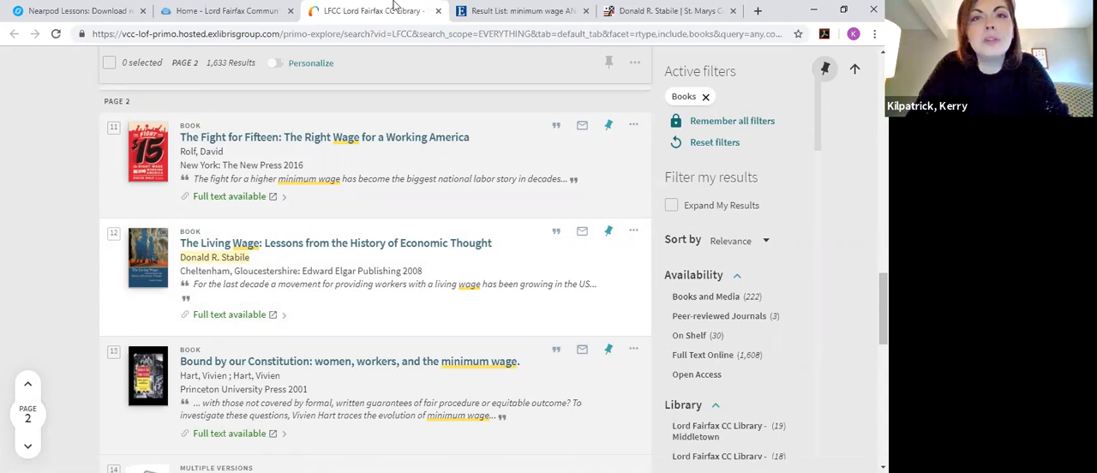
mouse_move(515, 10)
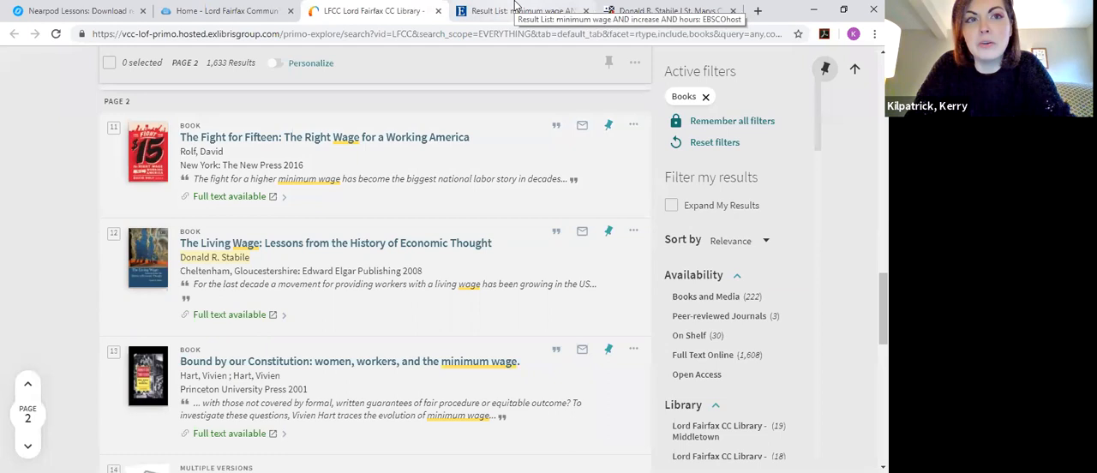
- From the EBSCOhost result list, open result 4, 'Is Raising the Minimum Wage a Good Idea?' by Romich
click(517, 10)
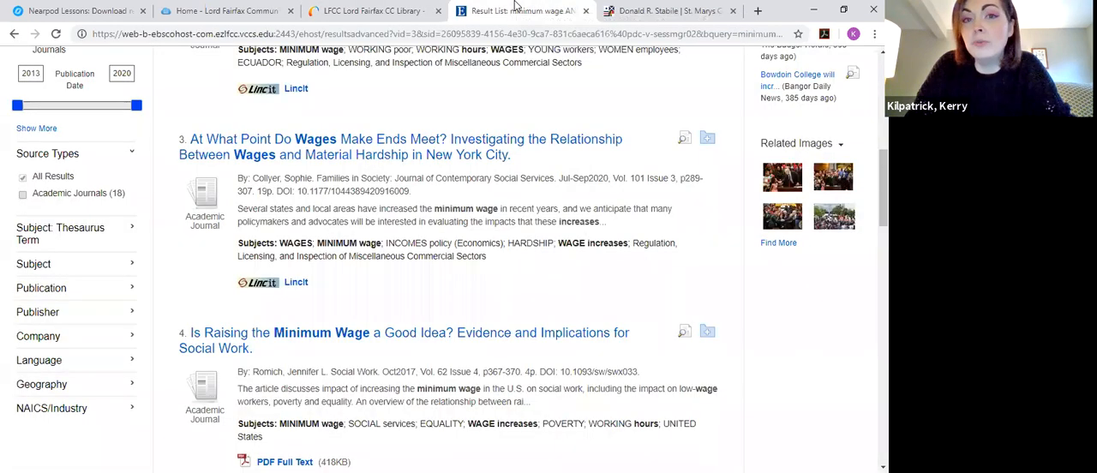
scroll(down, 3)
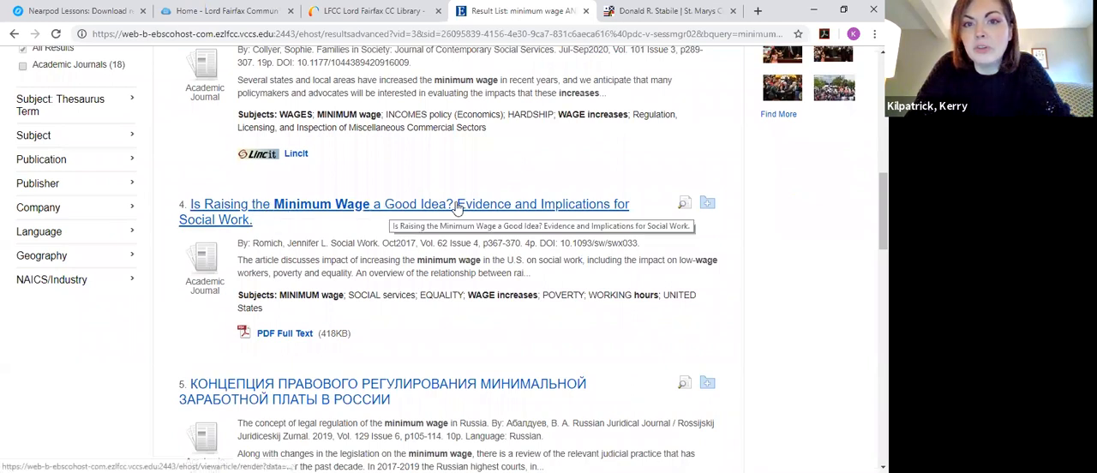
mouse_move(240, 220)
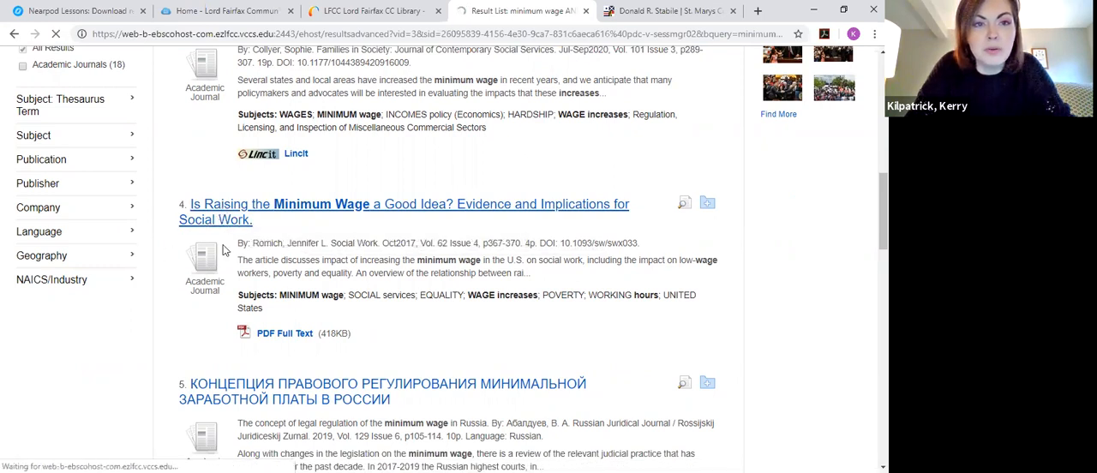
click(405, 204)
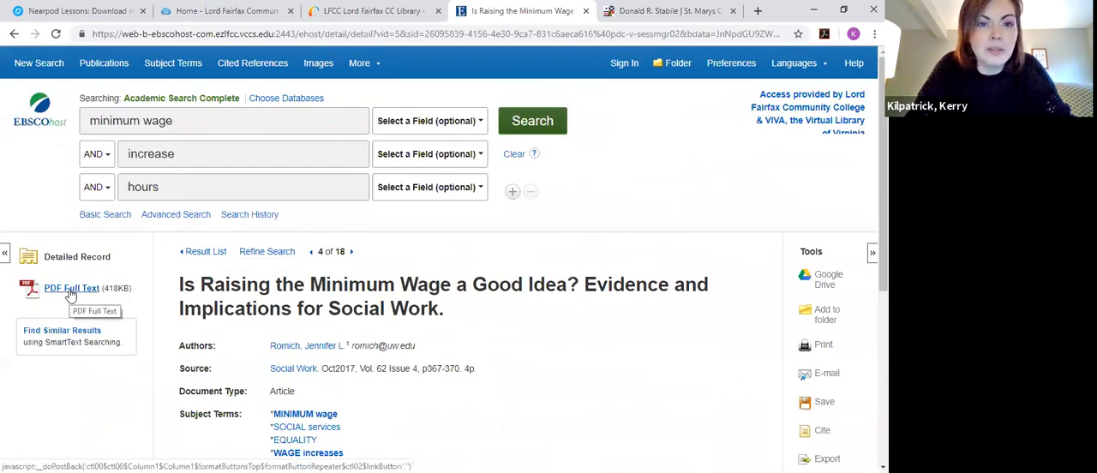
- View the Romich article's PDF full text and scroll through its references and conclusion
click(72, 288)
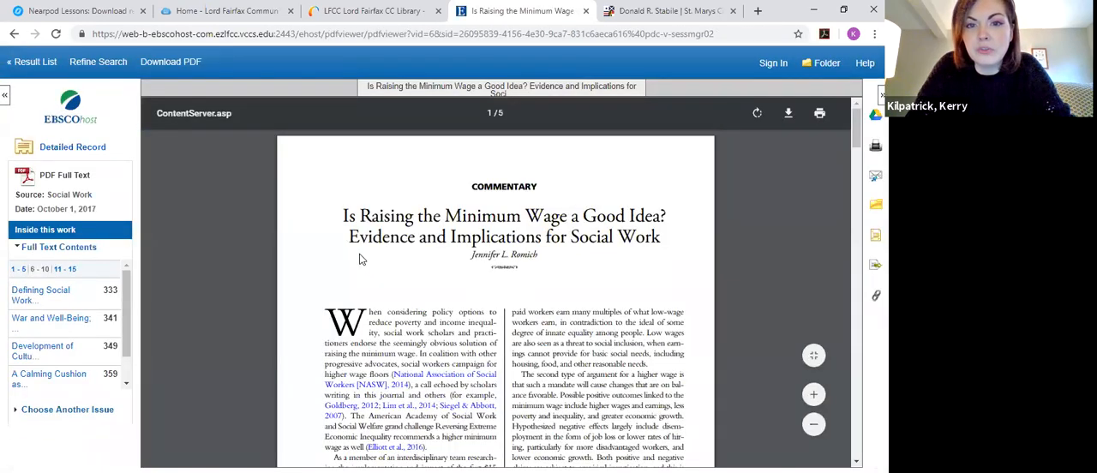
scroll(down, 3)
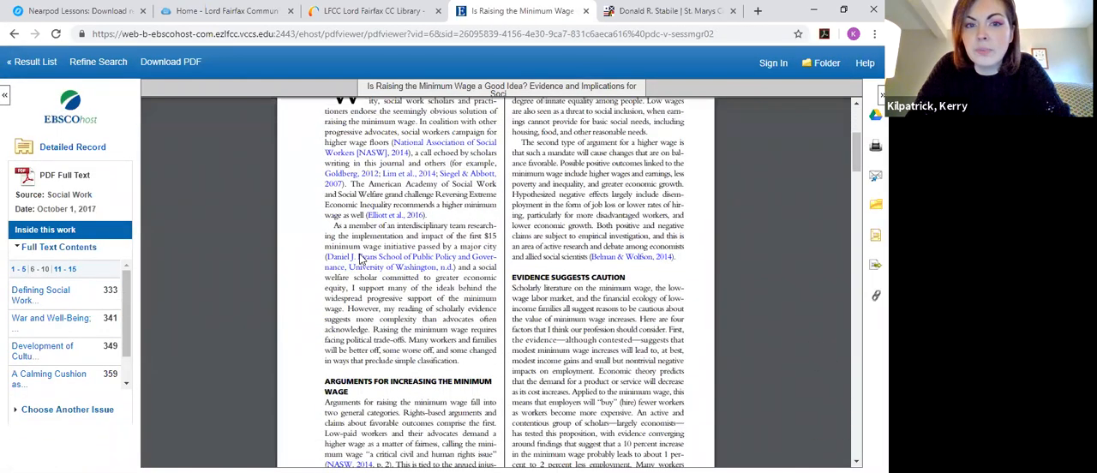
scroll(down, 3)
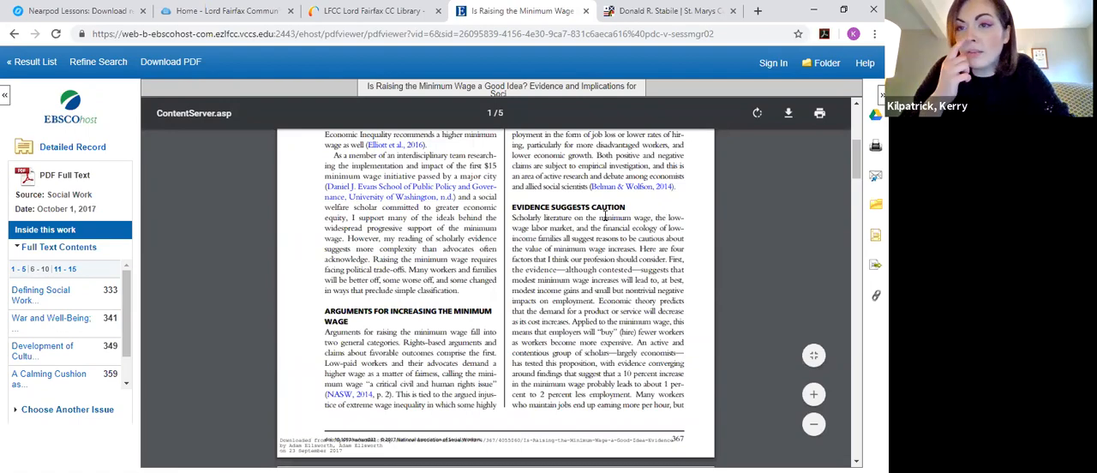
scroll(up, 3)
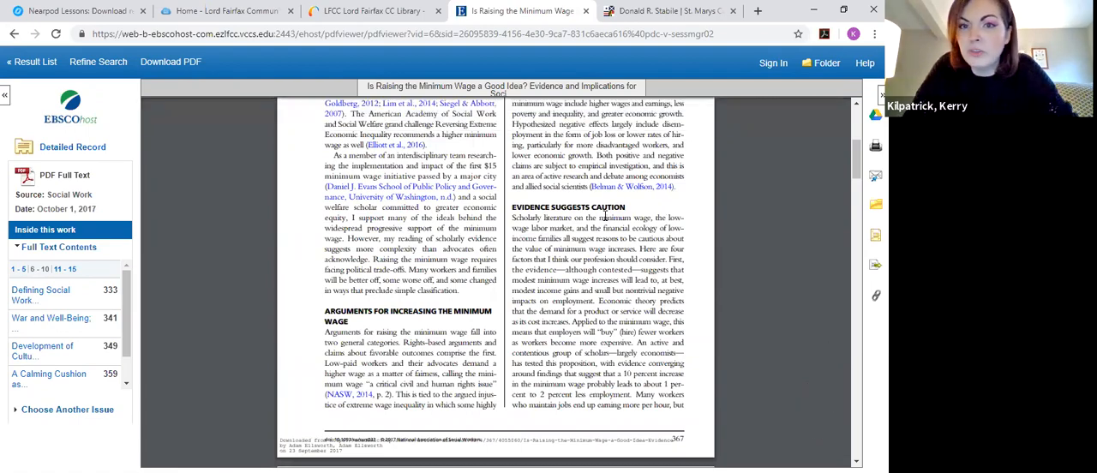
scroll(down, 3)
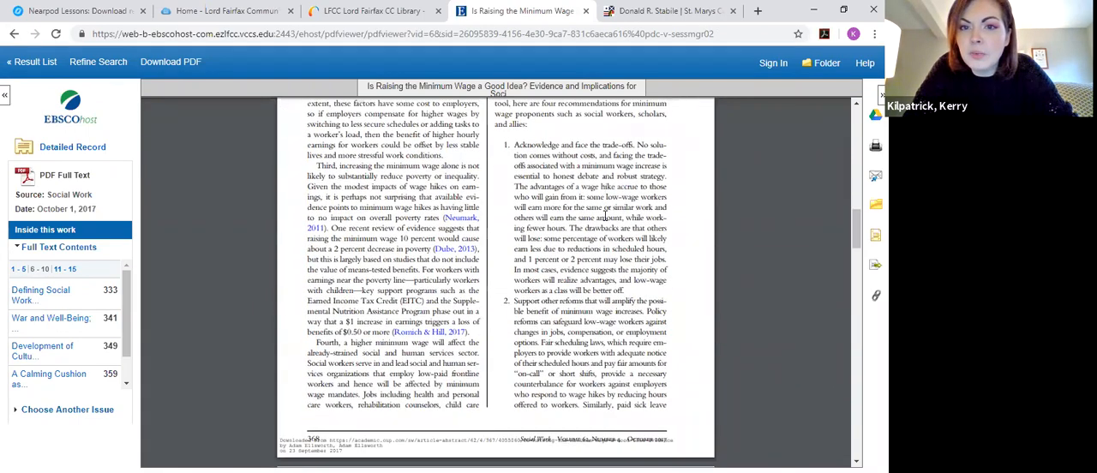
scroll(down, 3)
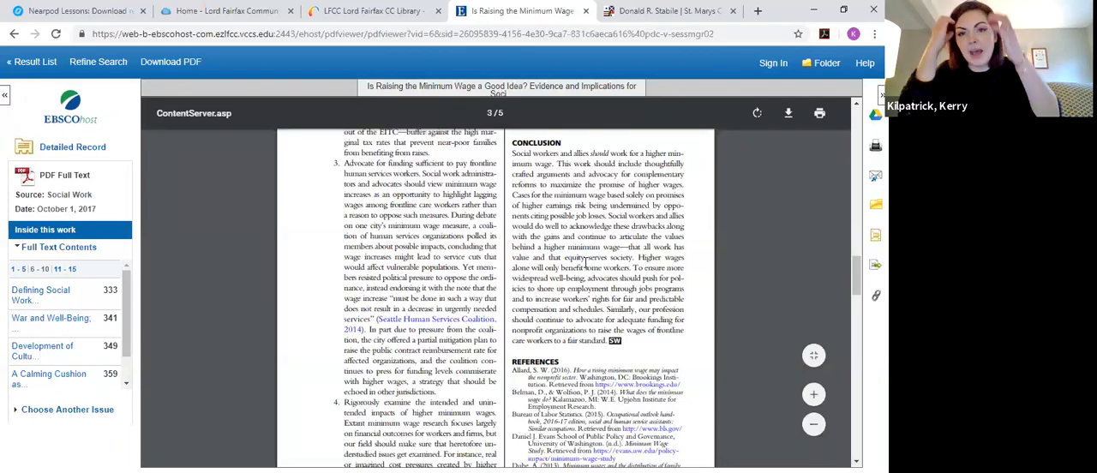
scroll(up, 3)
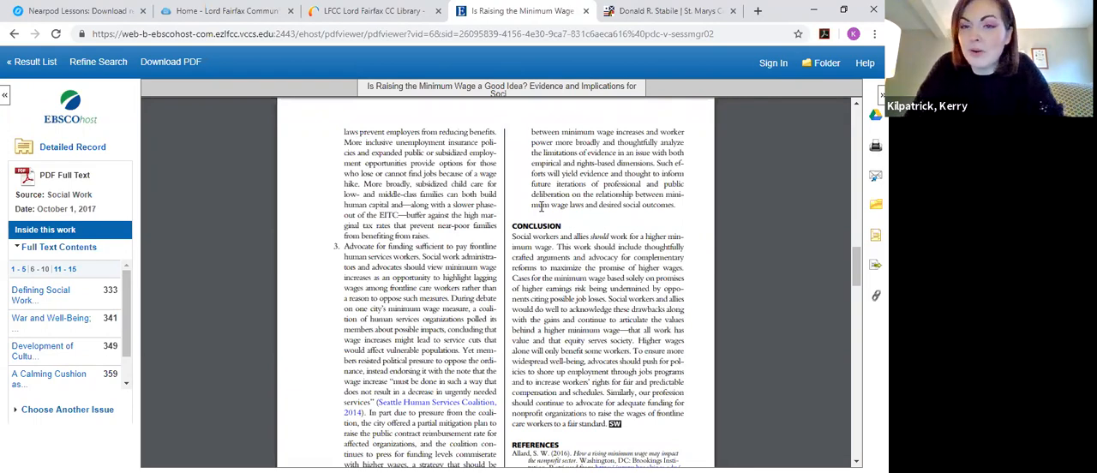
scroll(up, 3)
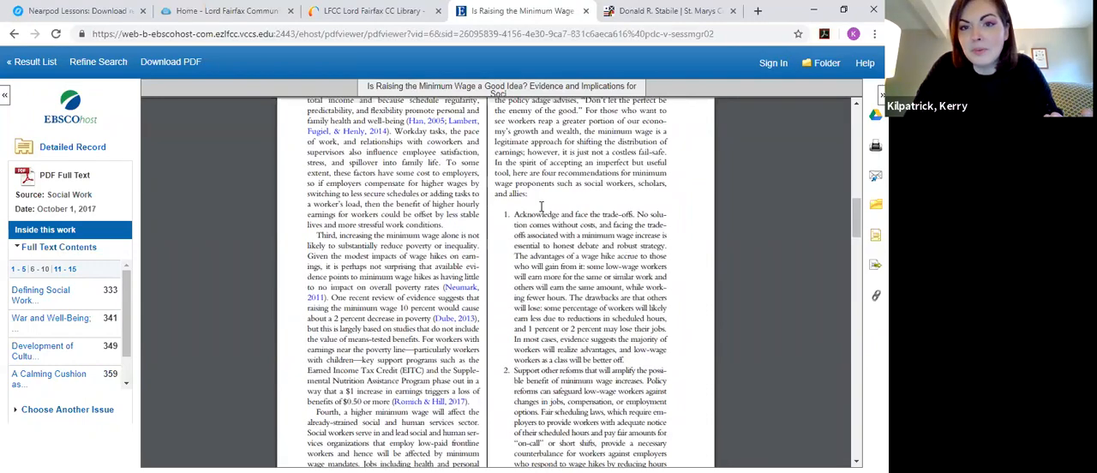
- Scroll up to the Recommendations for Practice section, then switch to the Nearpod lesson slide
scroll(up, 3)
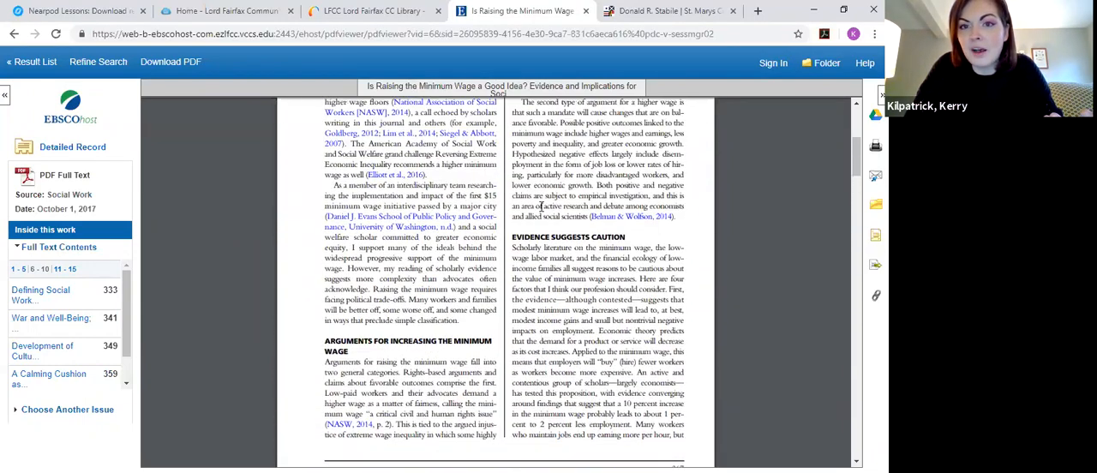
scroll(down, 3)
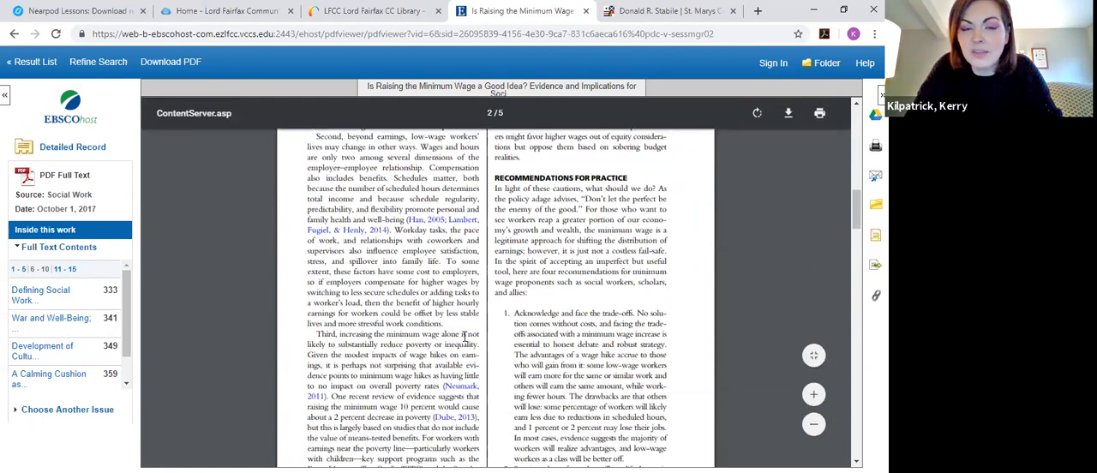
scroll(down, 3)
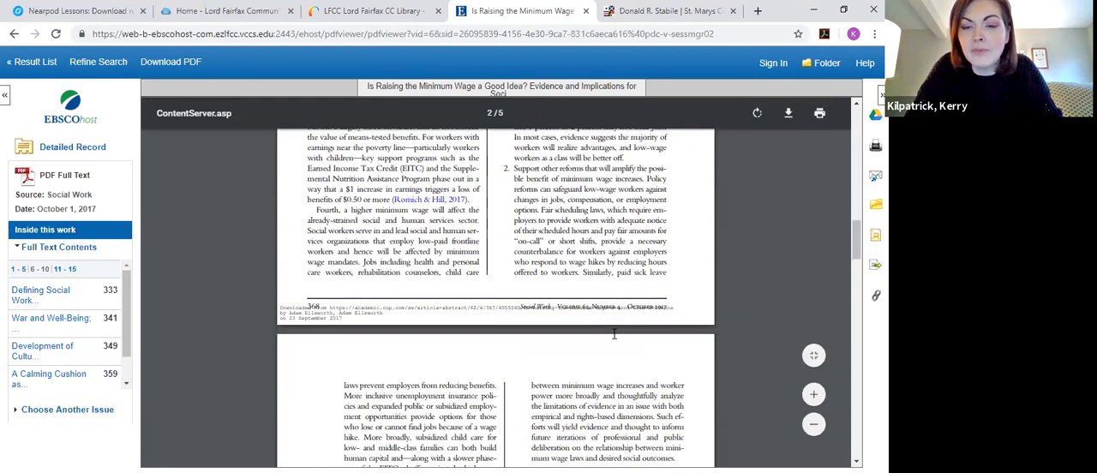
scroll(down, 3)
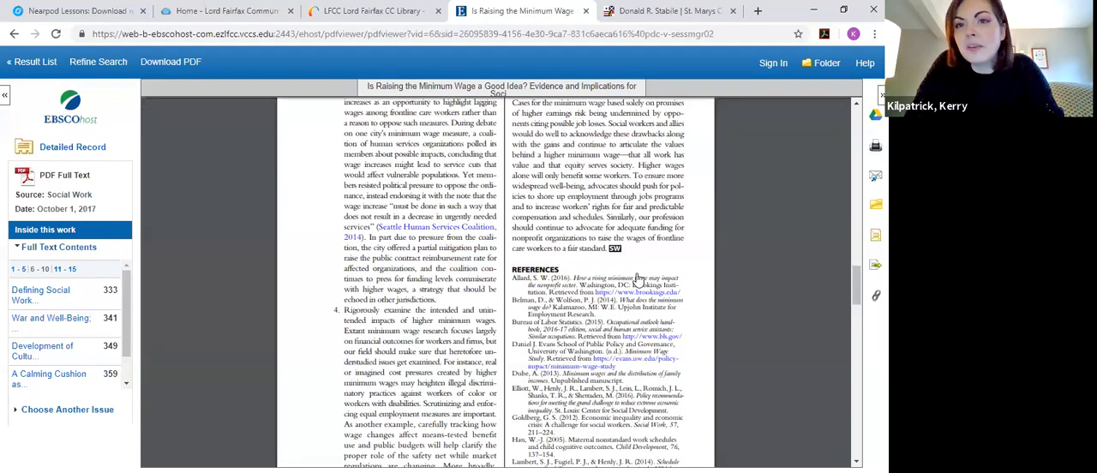
scroll(up, 3)
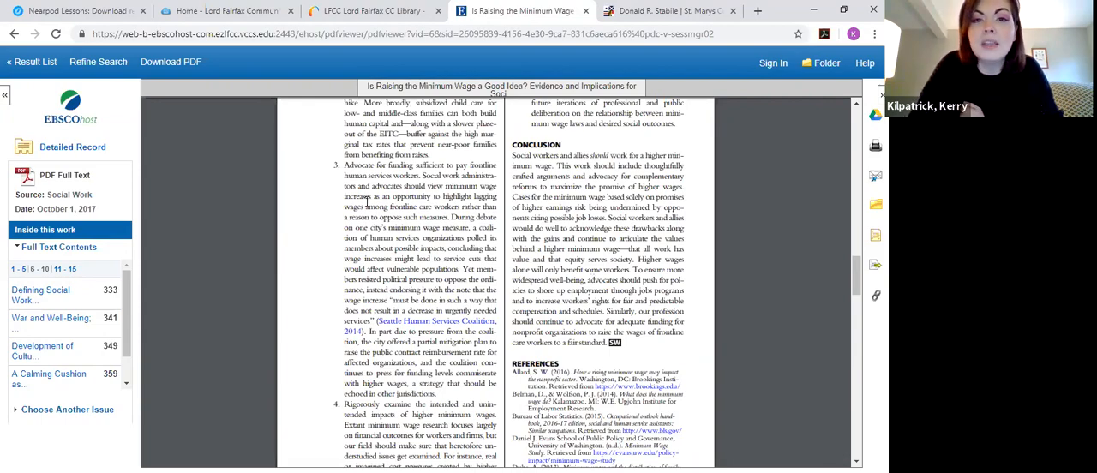
scroll(up, 3)
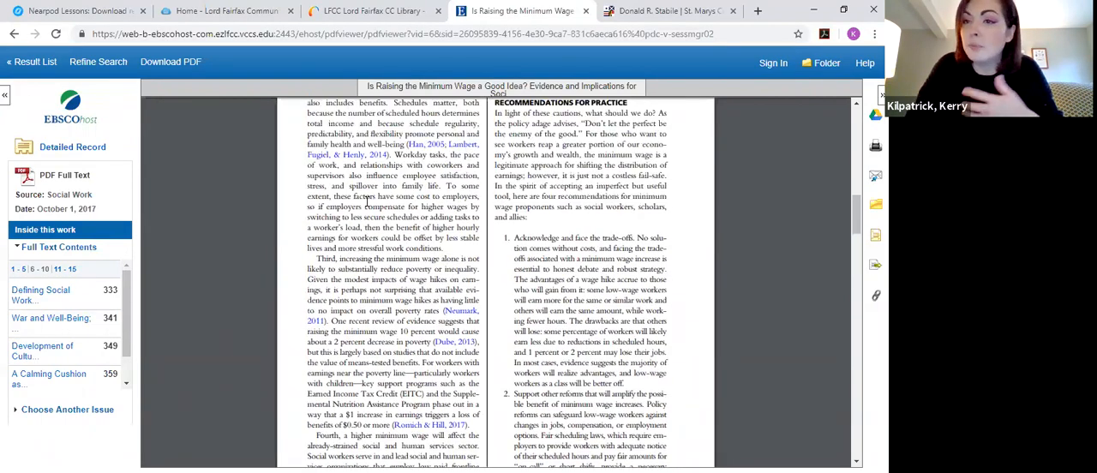
scroll(up, 3)
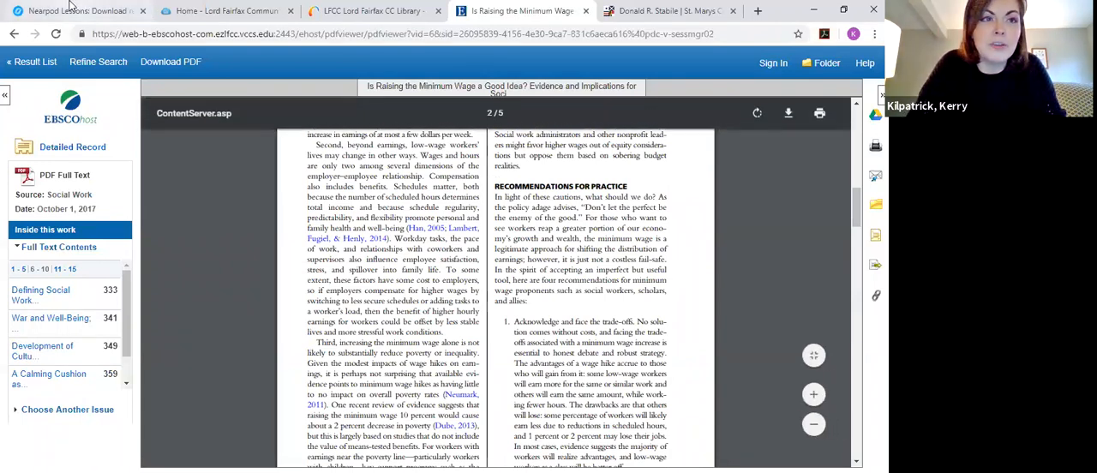
click(77, 10)
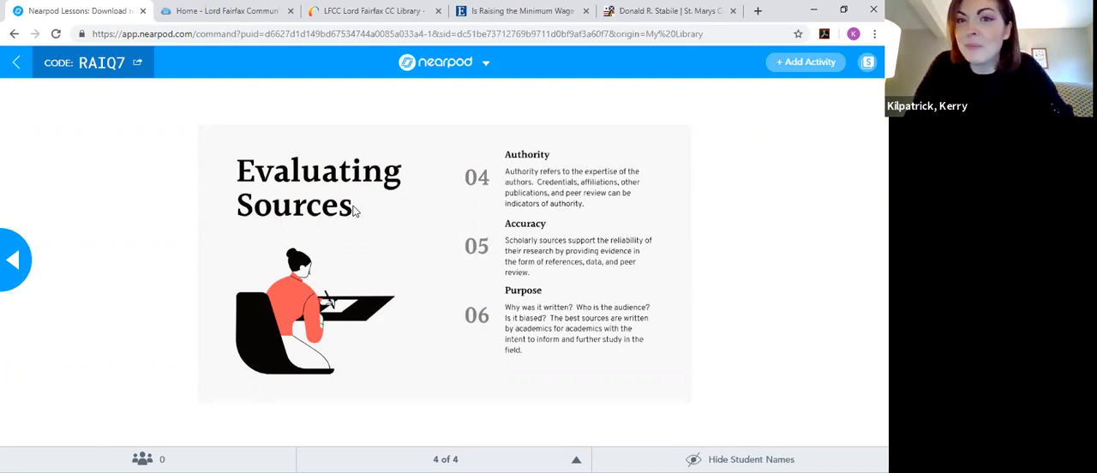
mouse_move(541, 243)
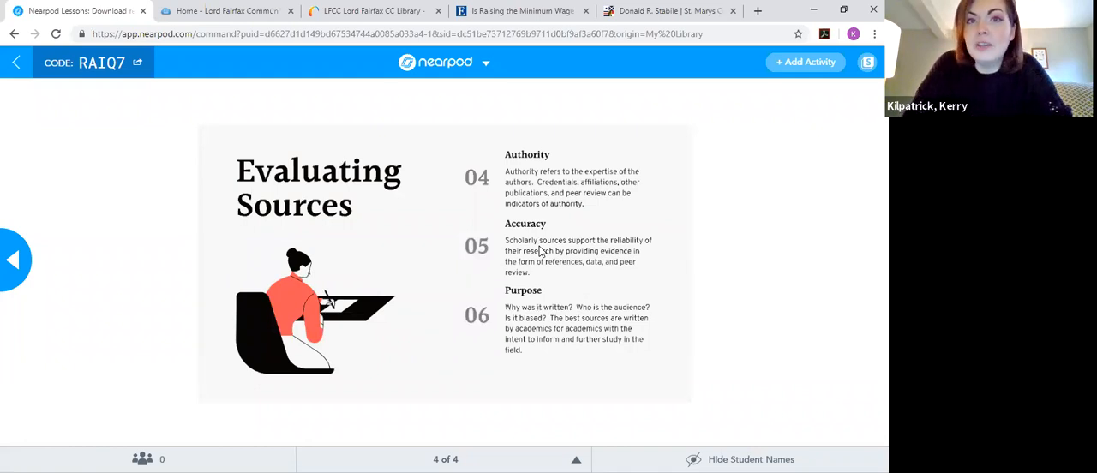
- After the Evaluating Sources slide, return to the Romich article's PDF full text in EBSCOhost
click(521, 10)
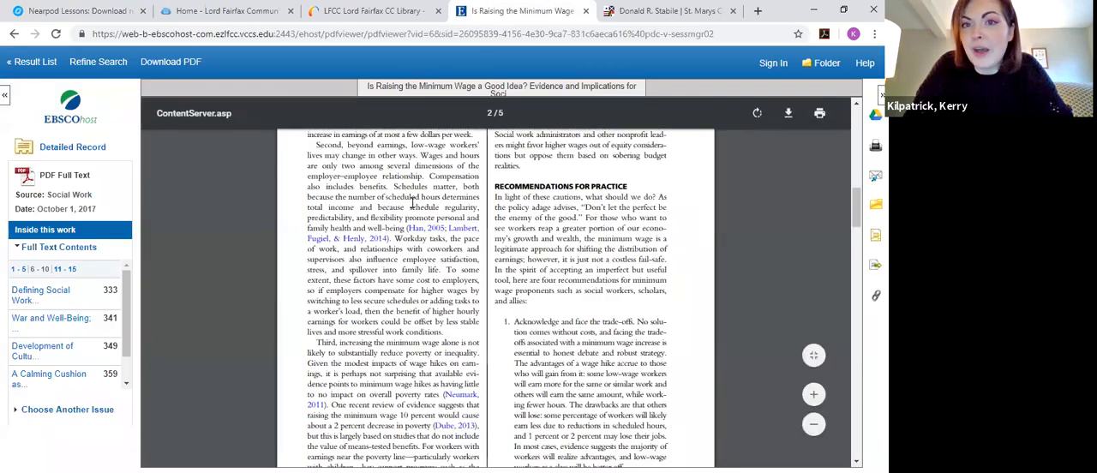
- Scroll up to Arguments for Increasing the Minimum Wage, then go back to the detailed record
scroll(up, 3)
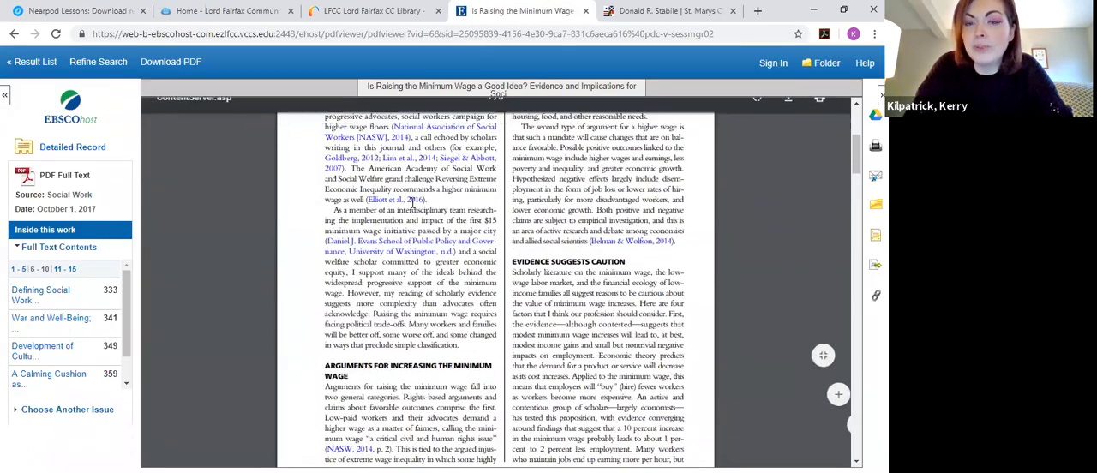
scroll(up, 3)
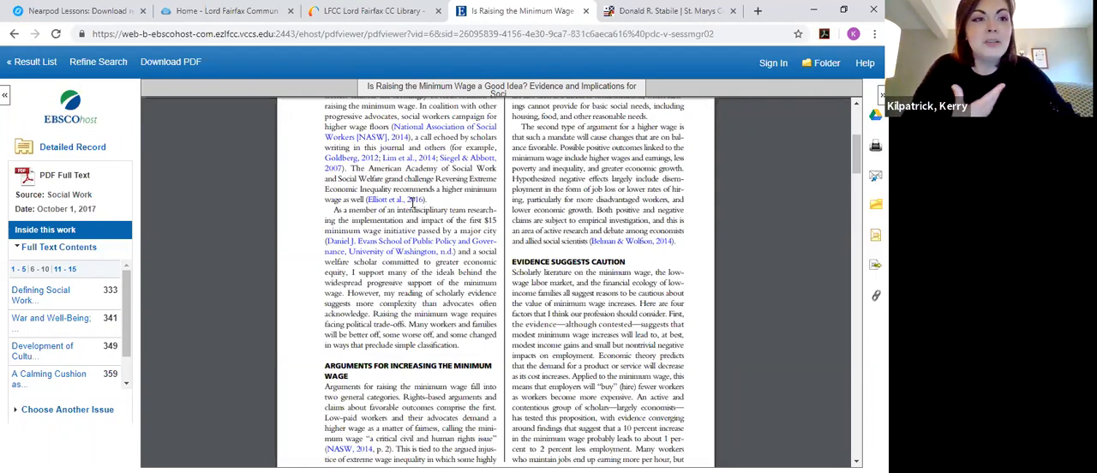
mouse_move(428, 50)
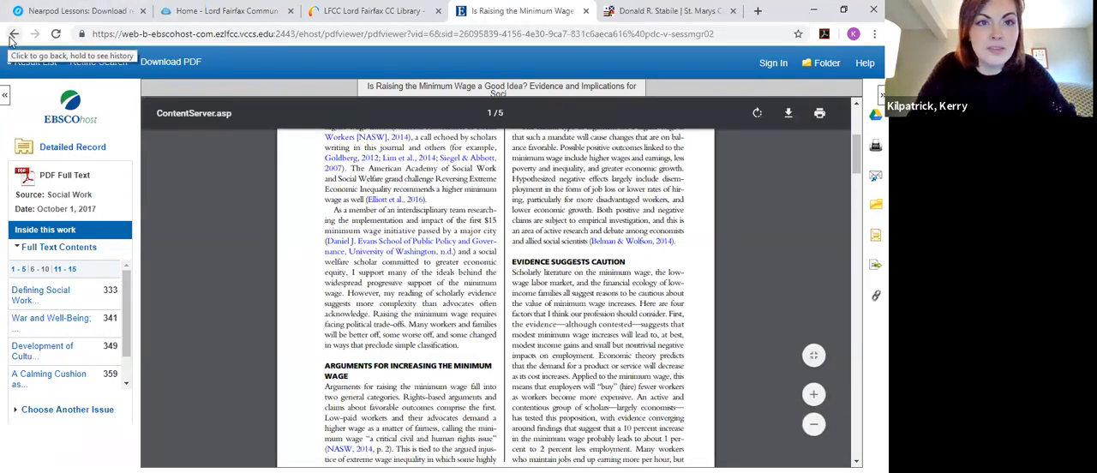
click(13, 34)
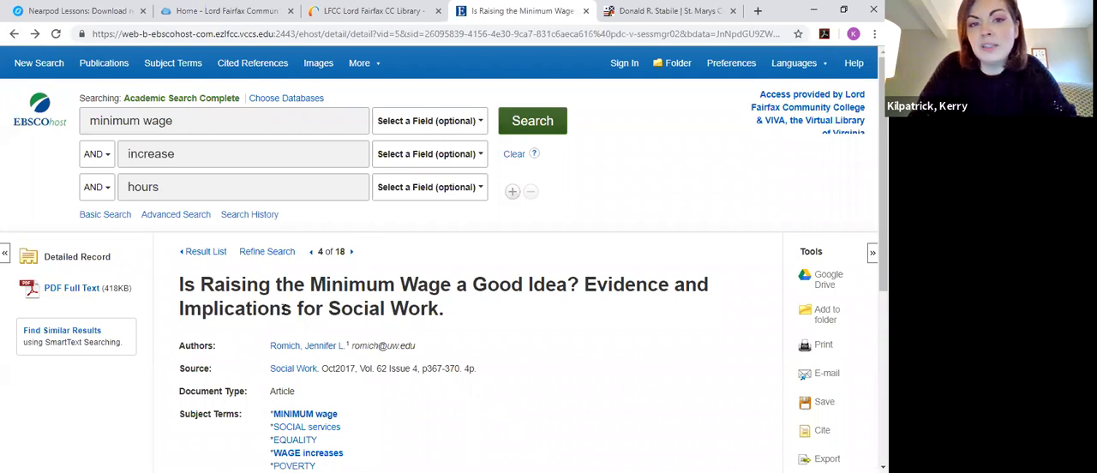
mouse_move(326, 267)
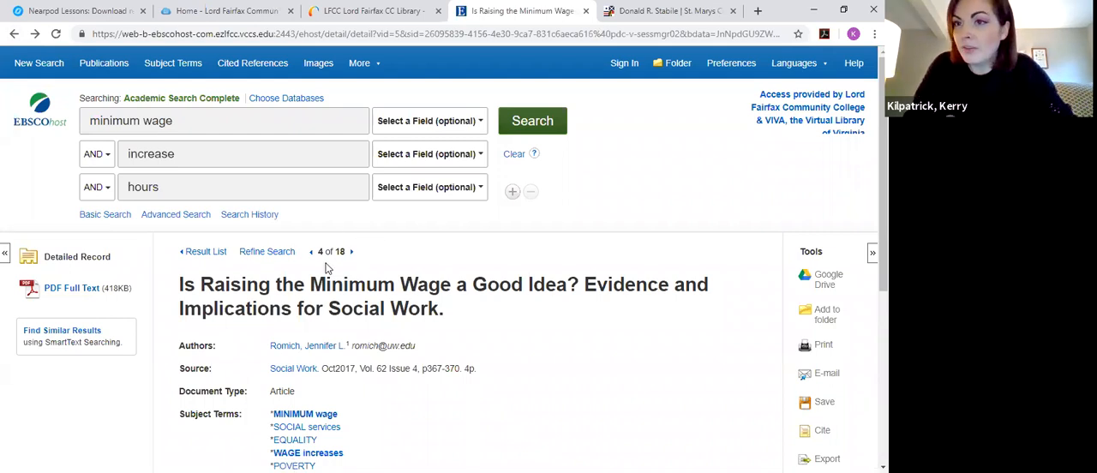
mouse_move(346, 346)
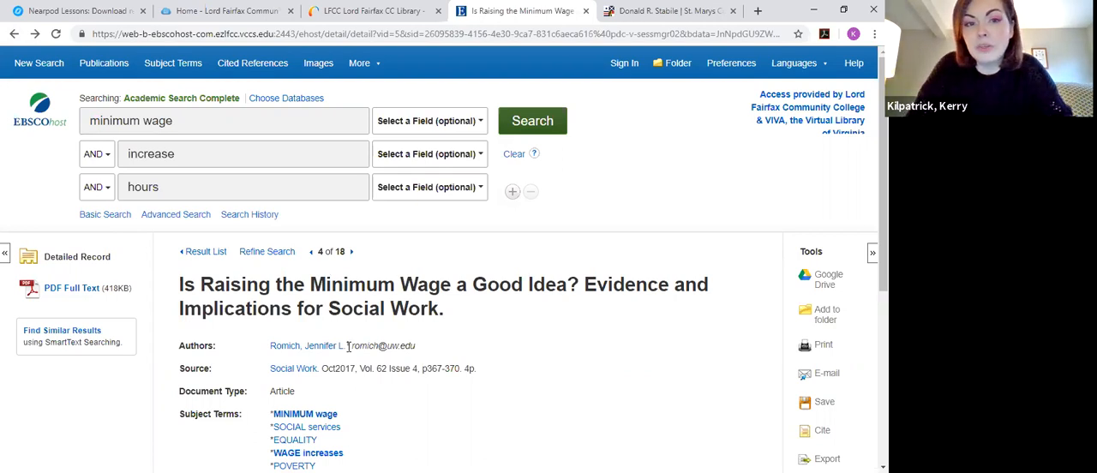
- Review the record's abstract and author affiliations, then return to the minimum wage result list
scroll(down, 3)
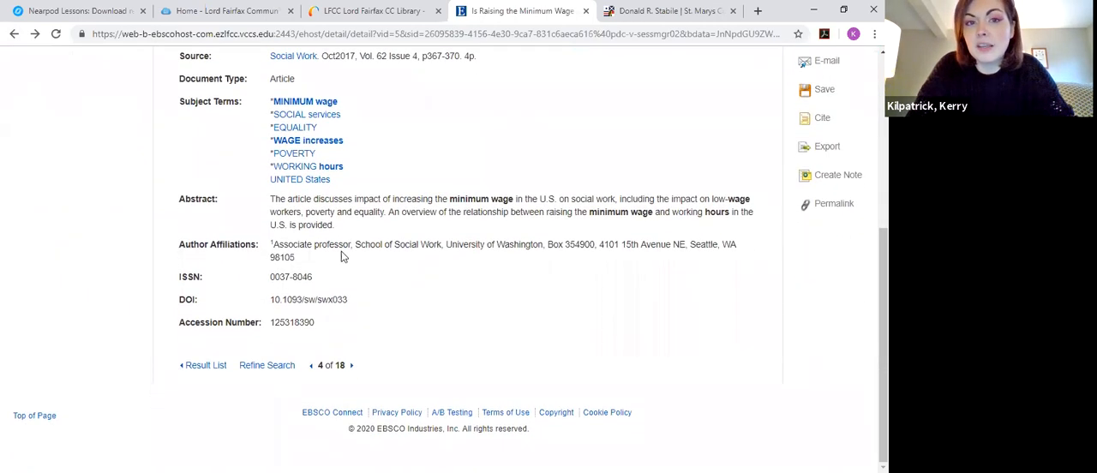
mouse_move(360, 352)
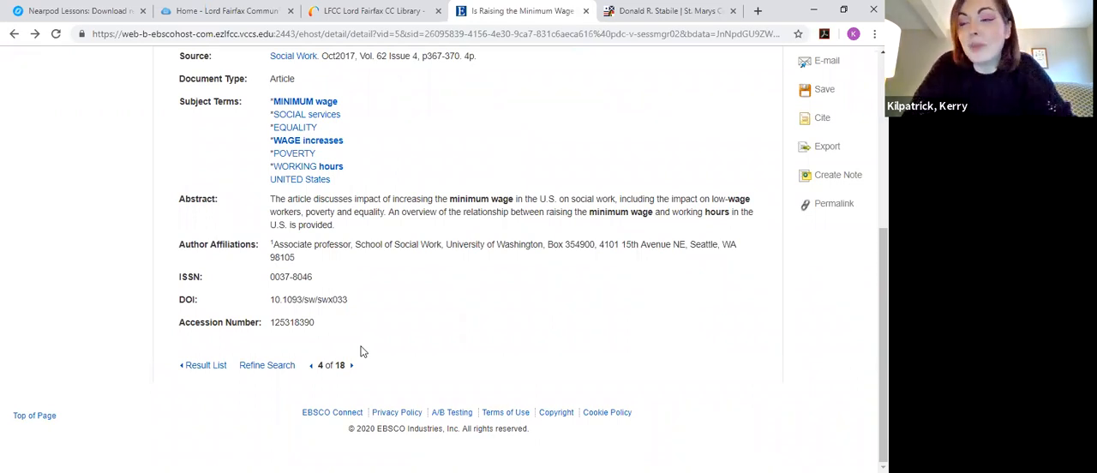
mouse_move(367, 333)
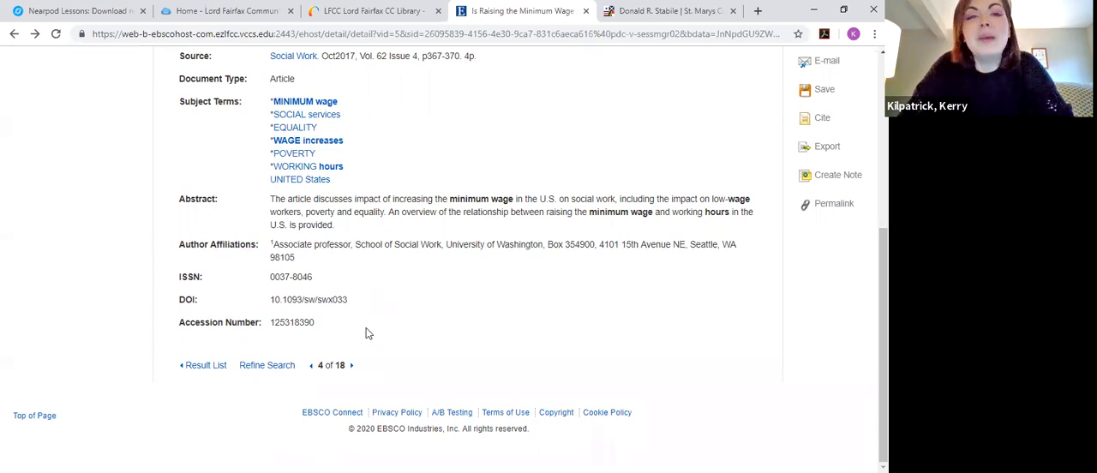
mouse_move(391, 305)
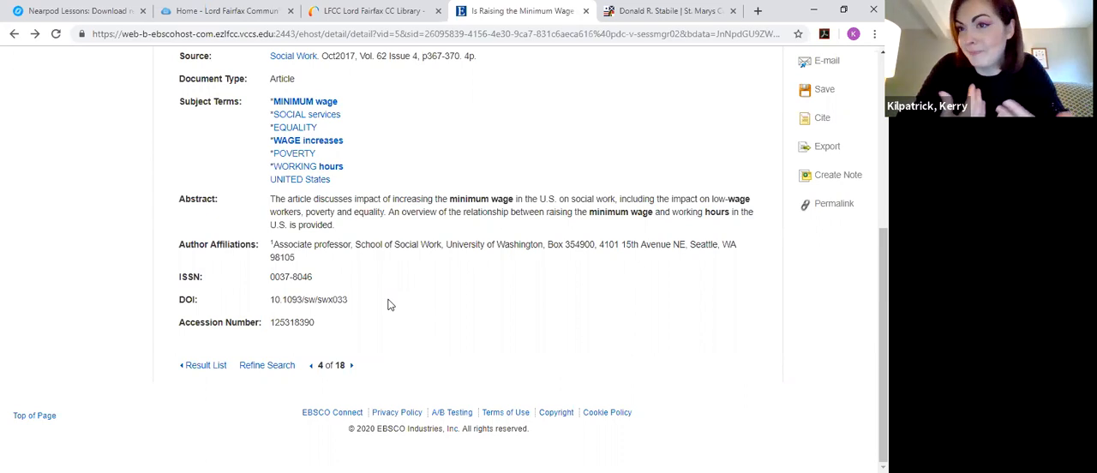
mouse_move(350, 137)
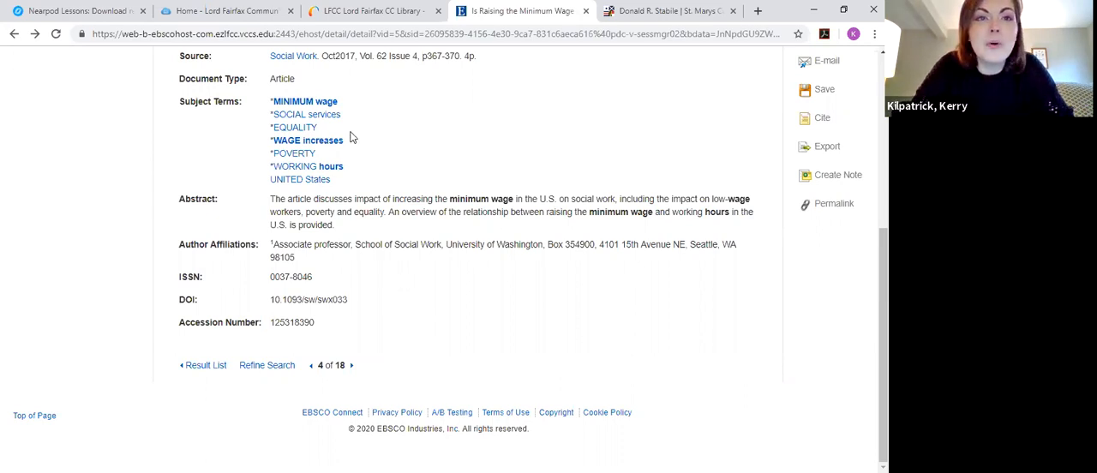
scroll(up, 3)
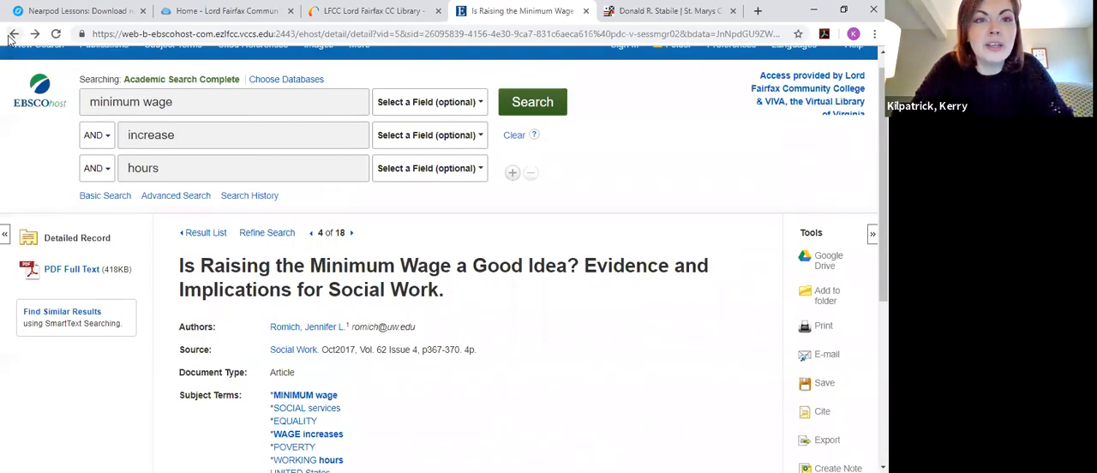
mouse_move(14, 35)
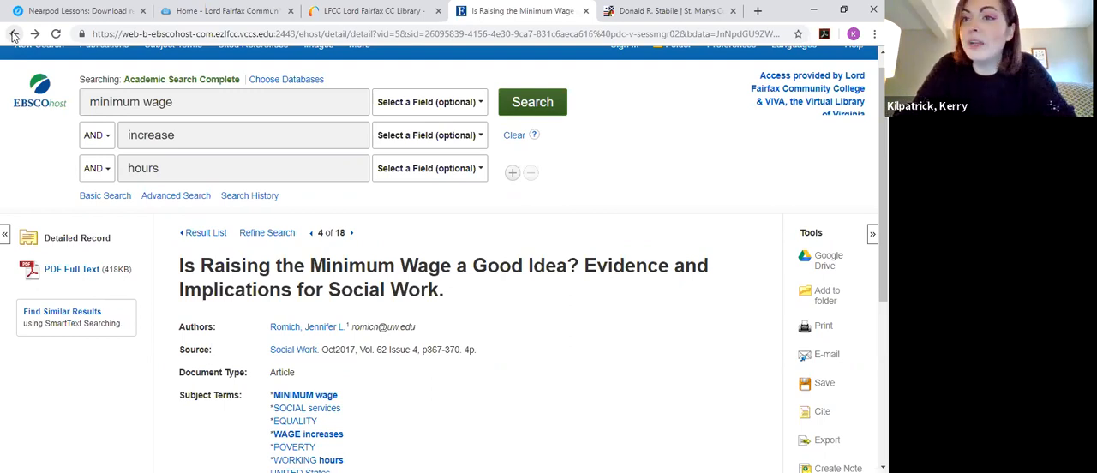
click(13, 35)
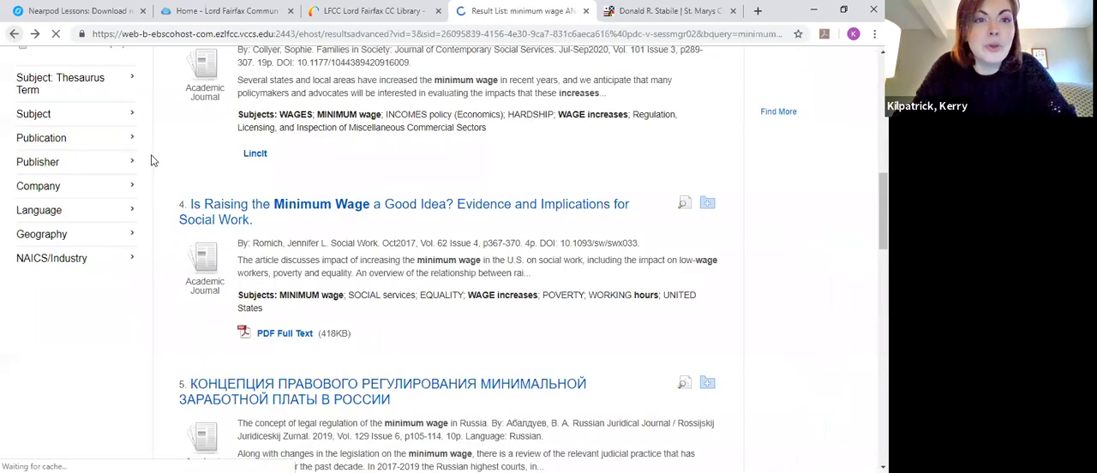
- Scroll up to the Scholarly (Peer Reviewed) Journals limiter, then switch back to the Nearpod slide
scroll(up, 3)
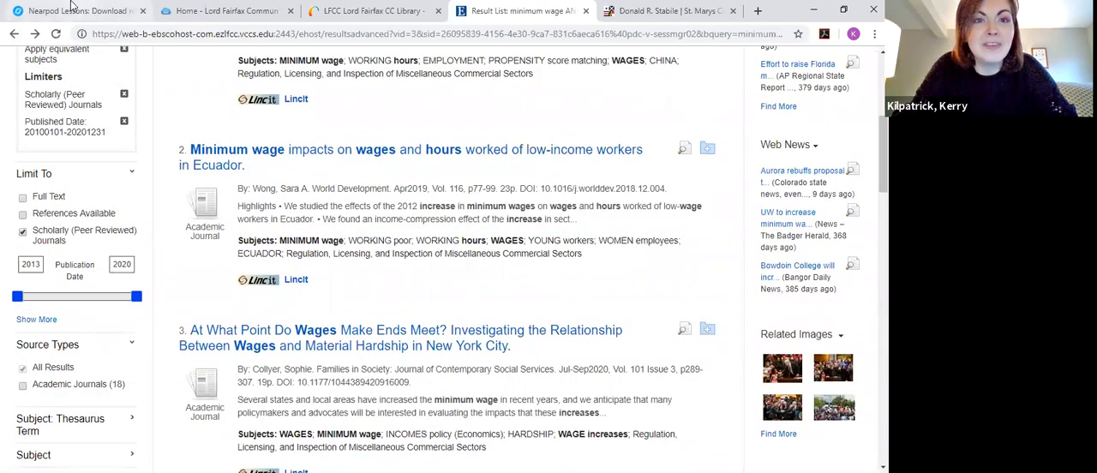
click(77, 10)
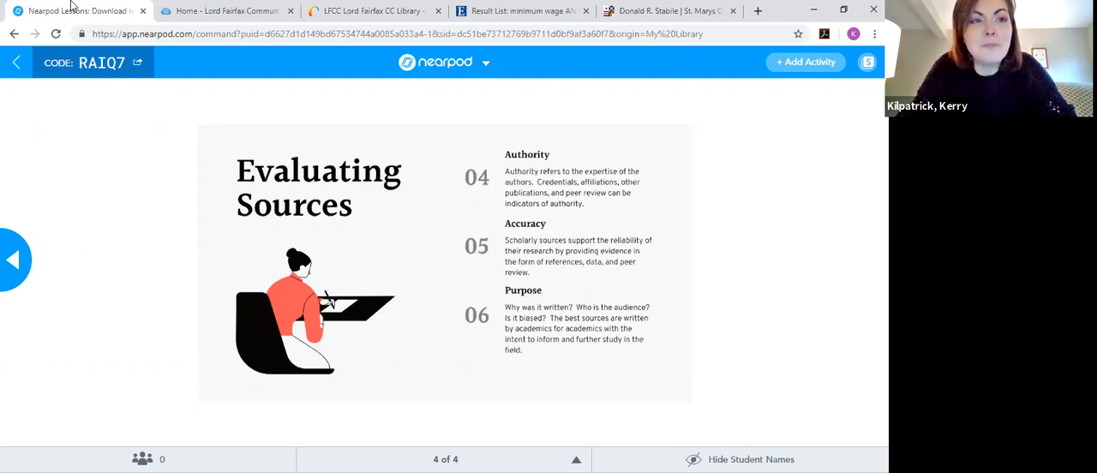
mouse_move(670, 392)
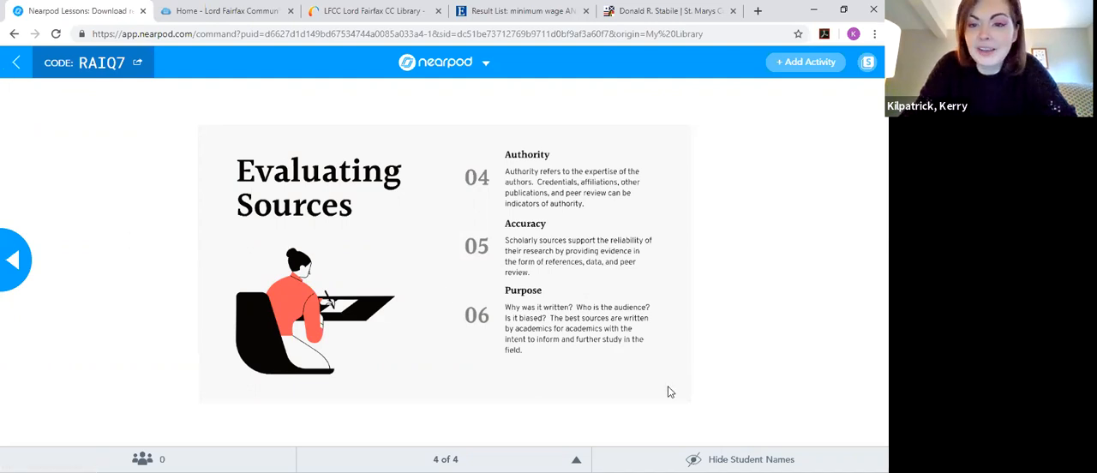
mouse_move(648, 432)
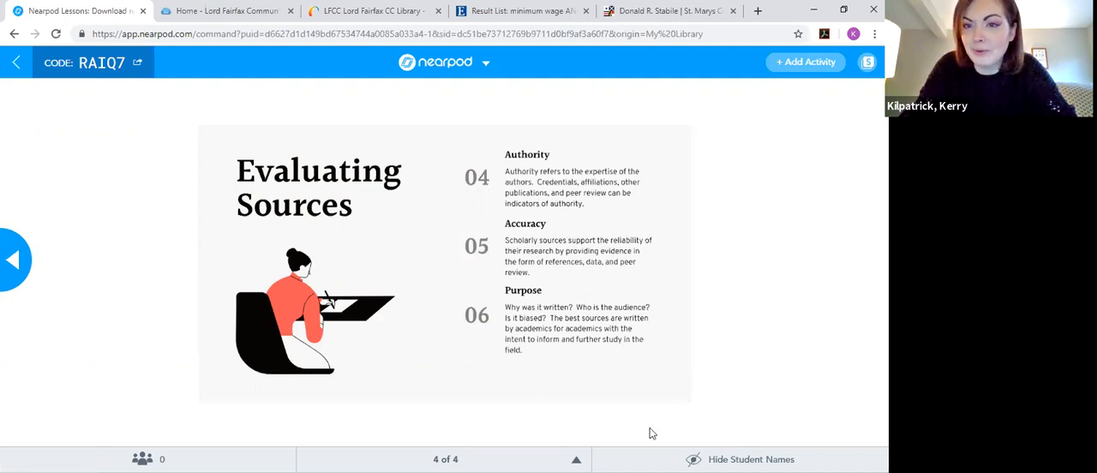